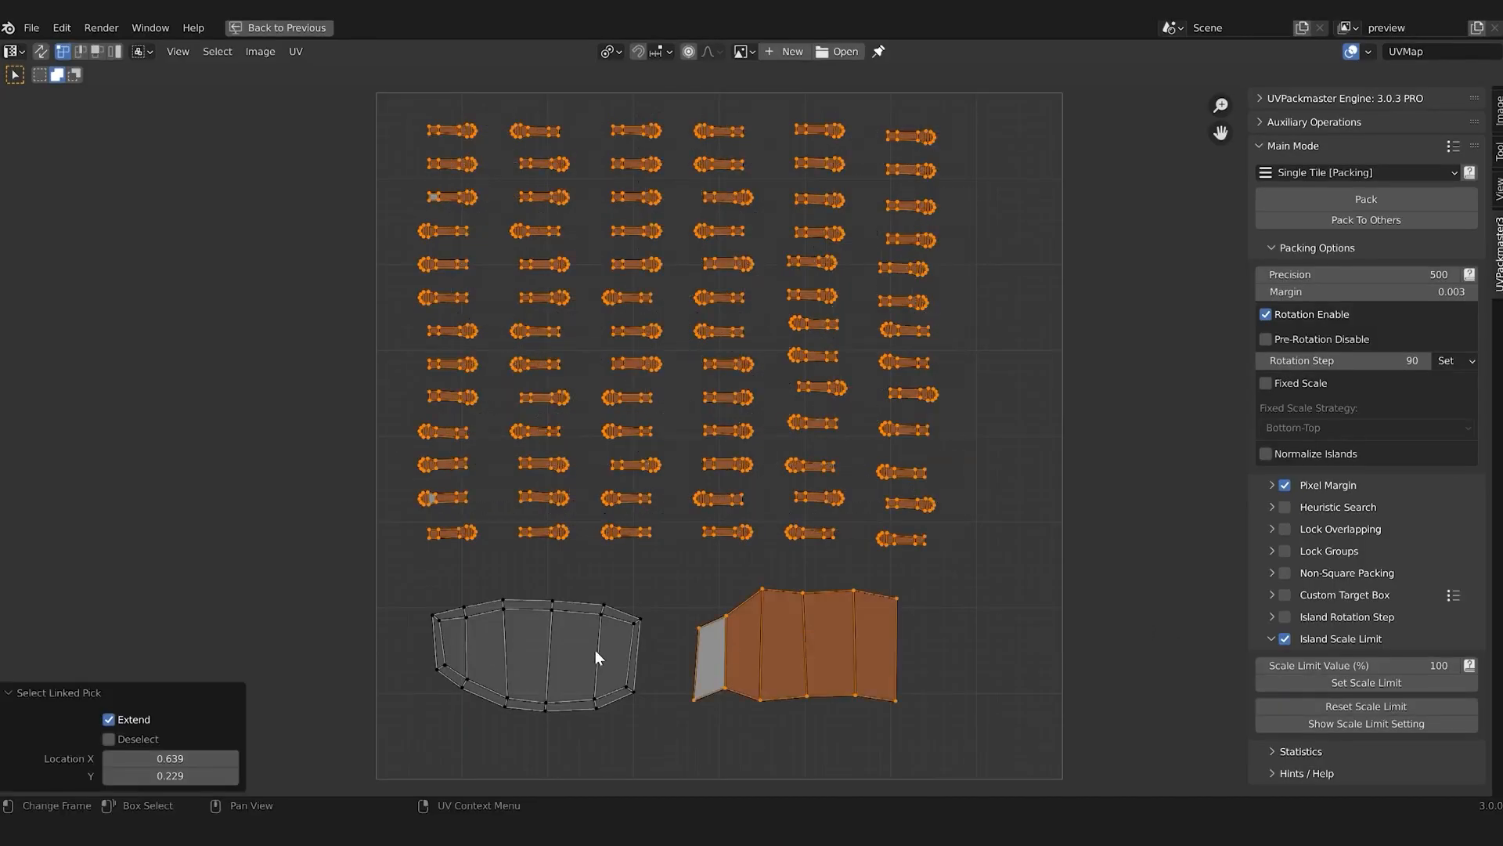
Step: Review UVPackmaster 3 packing results, then move to the UVPackmaster 1 packed UV layout
left_click(1364, 198)
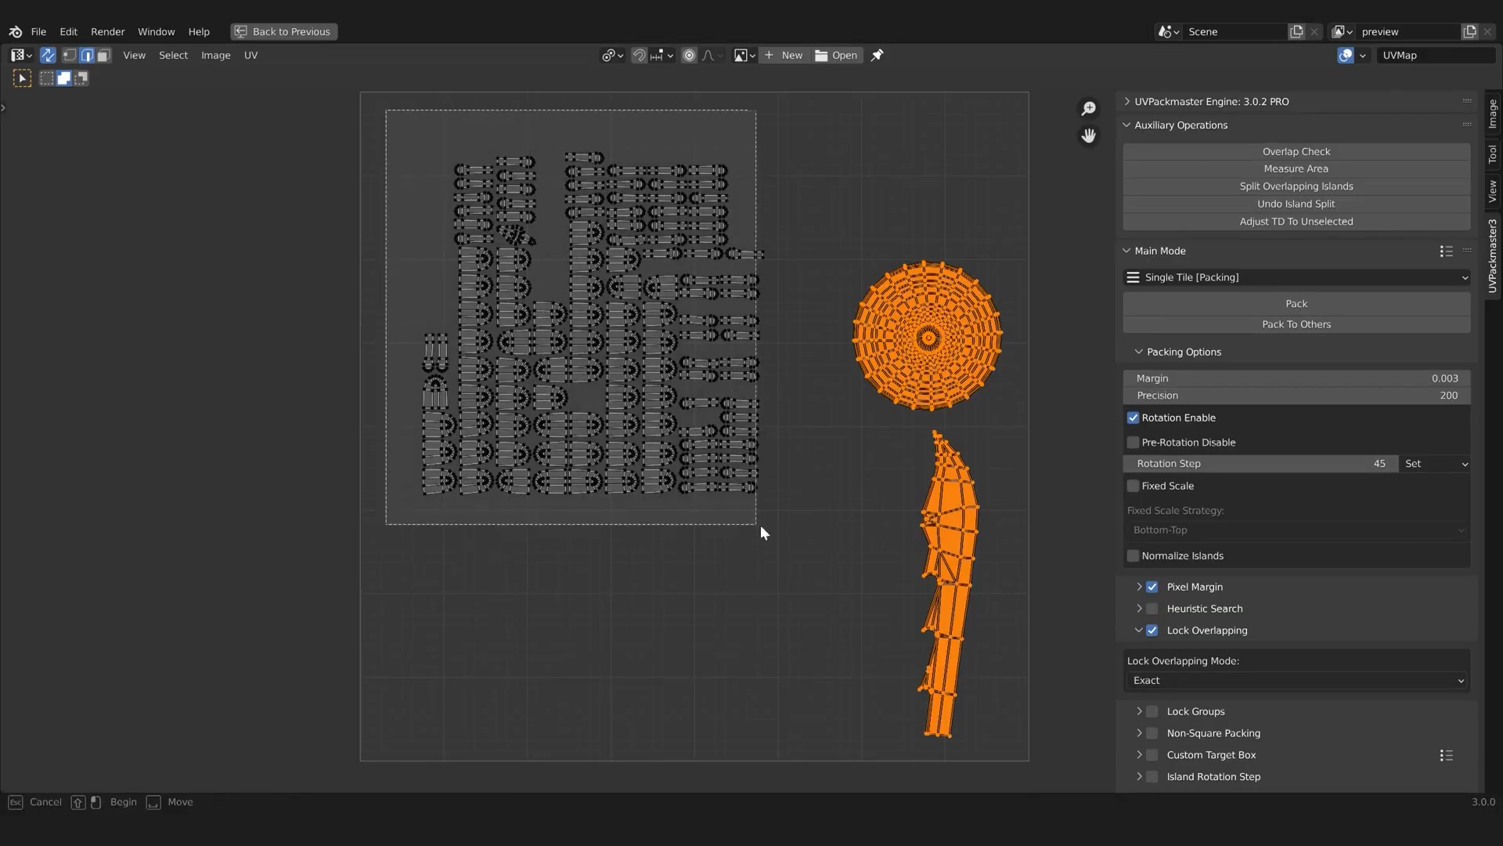
left_click(1295, 303)
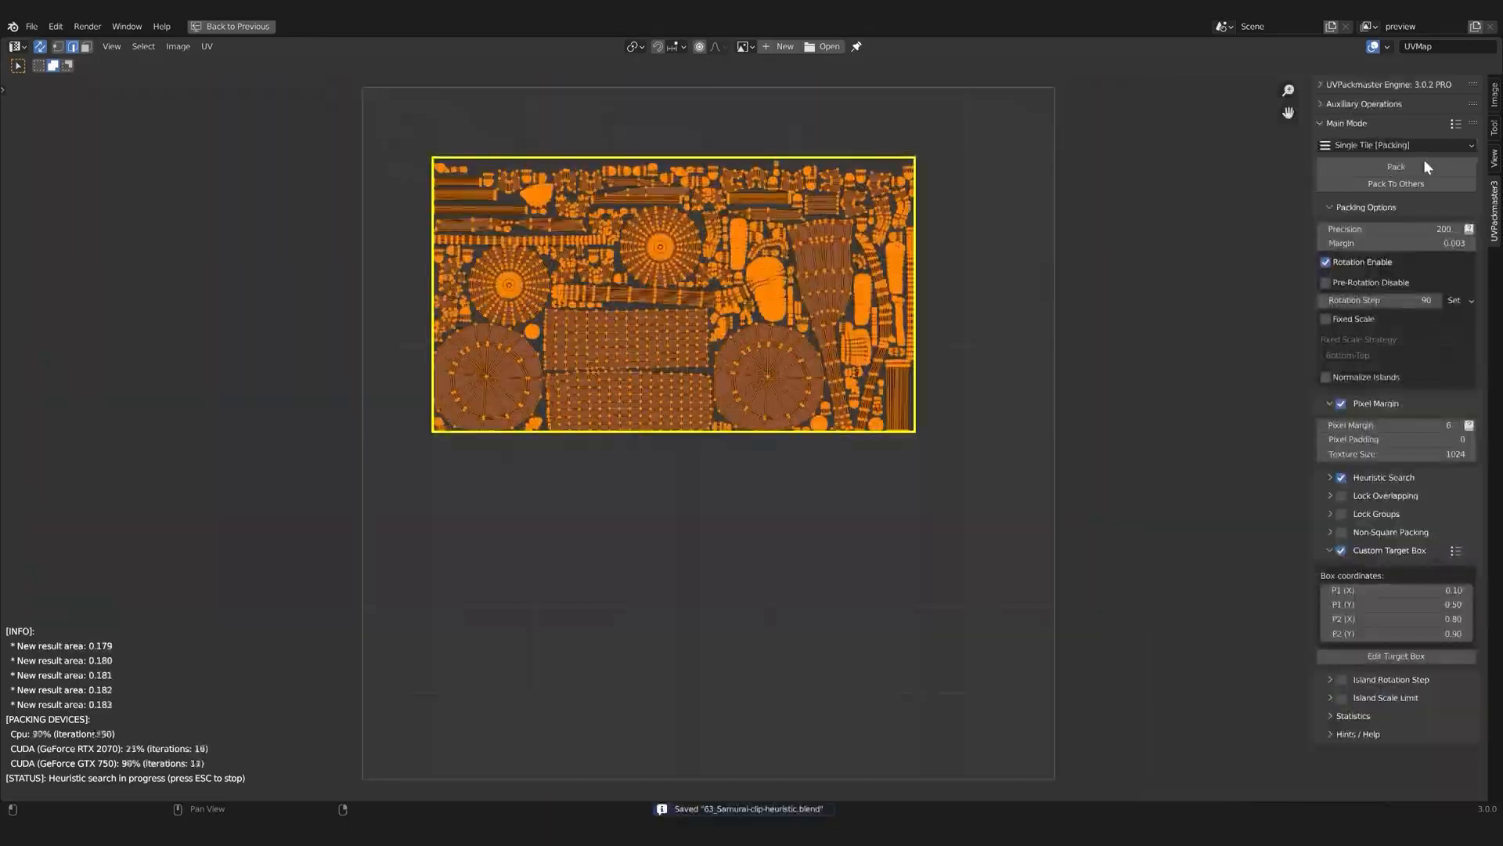
left_click(1272, 294)
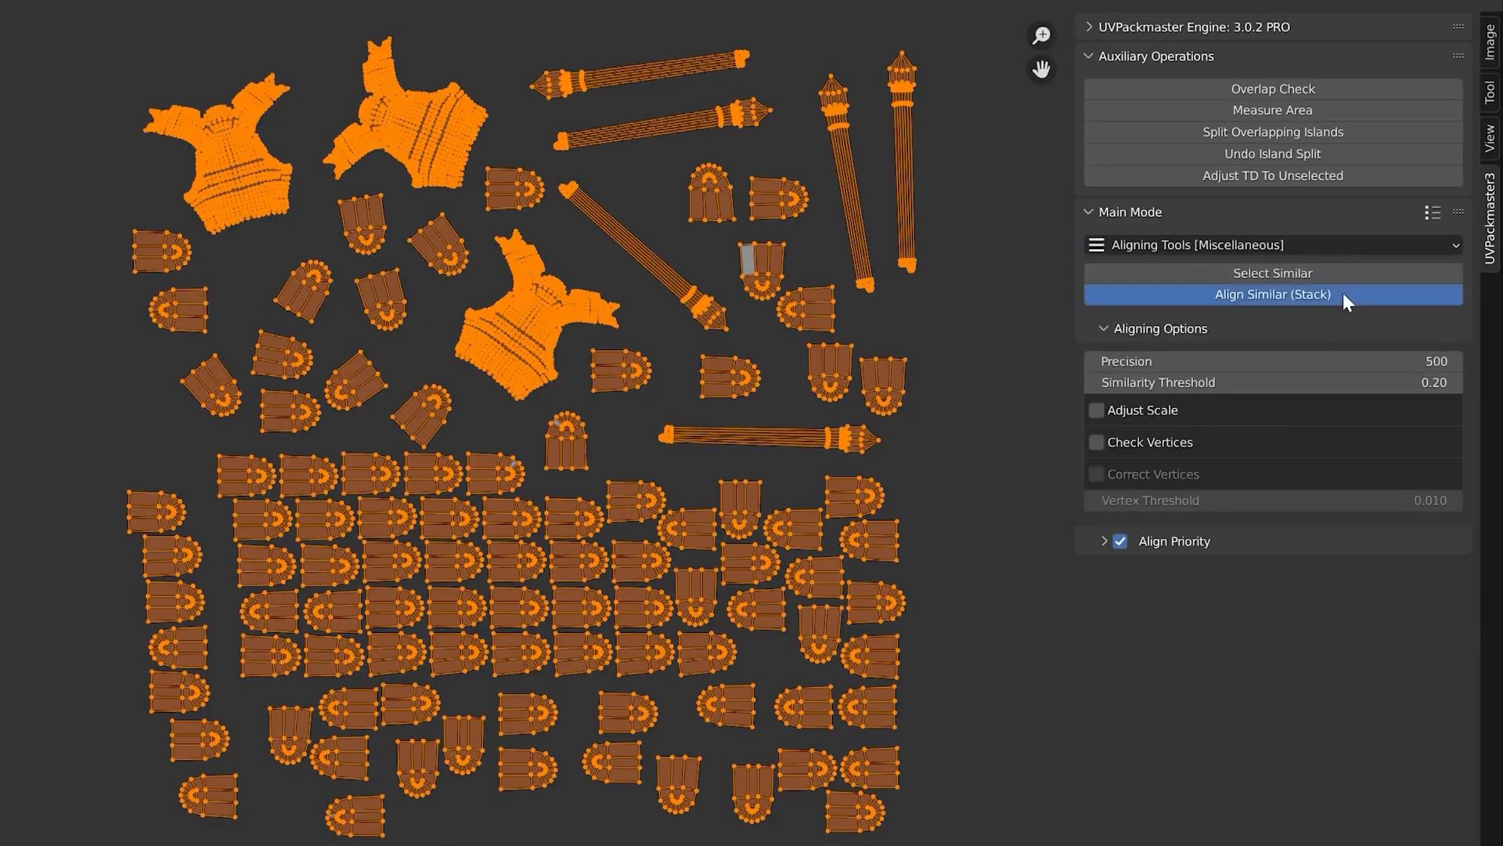
left_click(1272, 295)
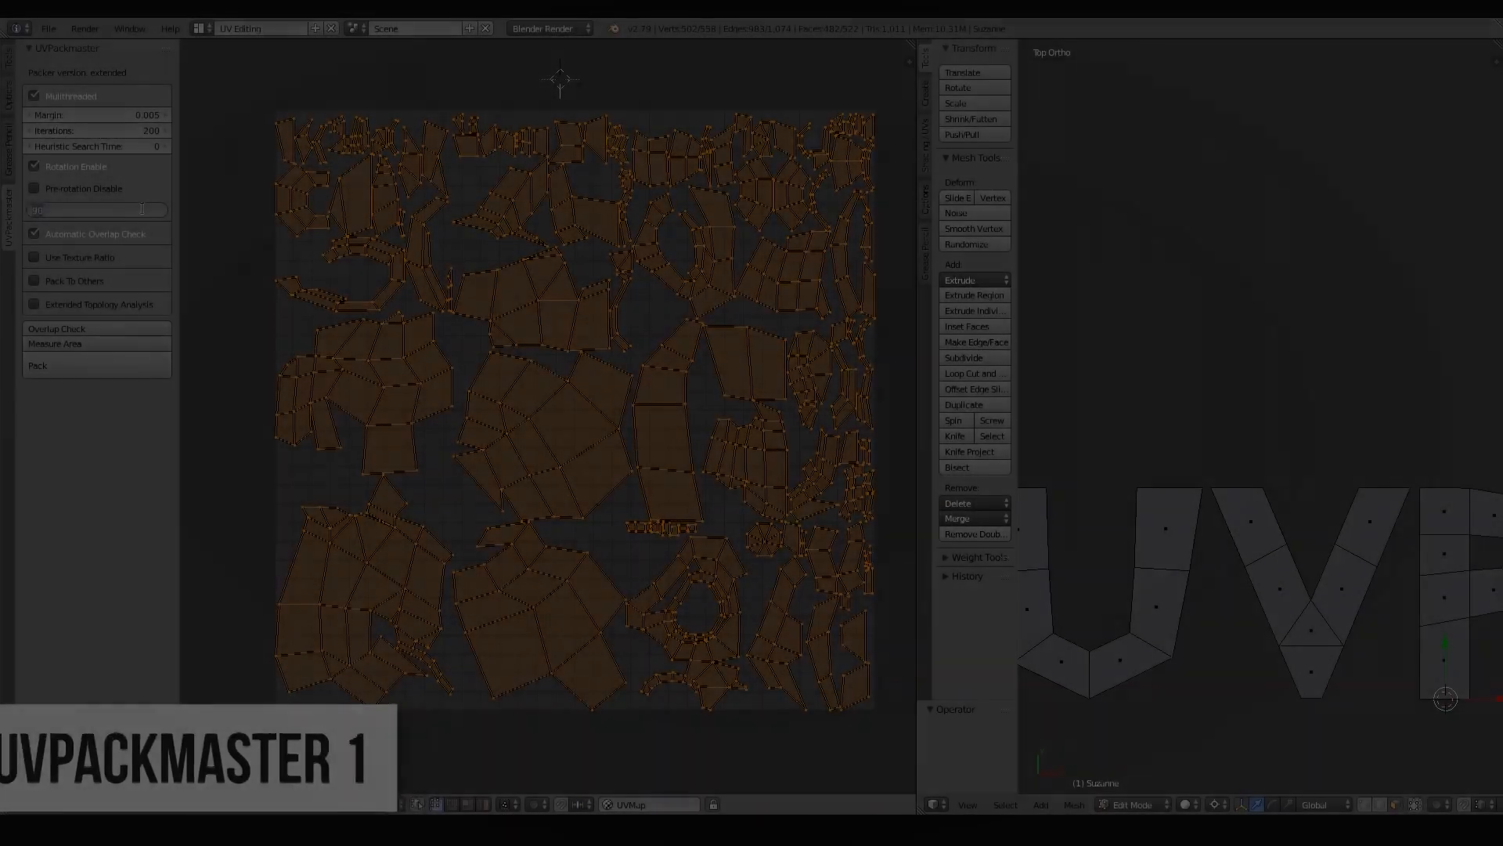
Step: Switch UVPackmaster 3 Main Mode to Aligning Tools and review its Similarity Options
left_click(37, 366)
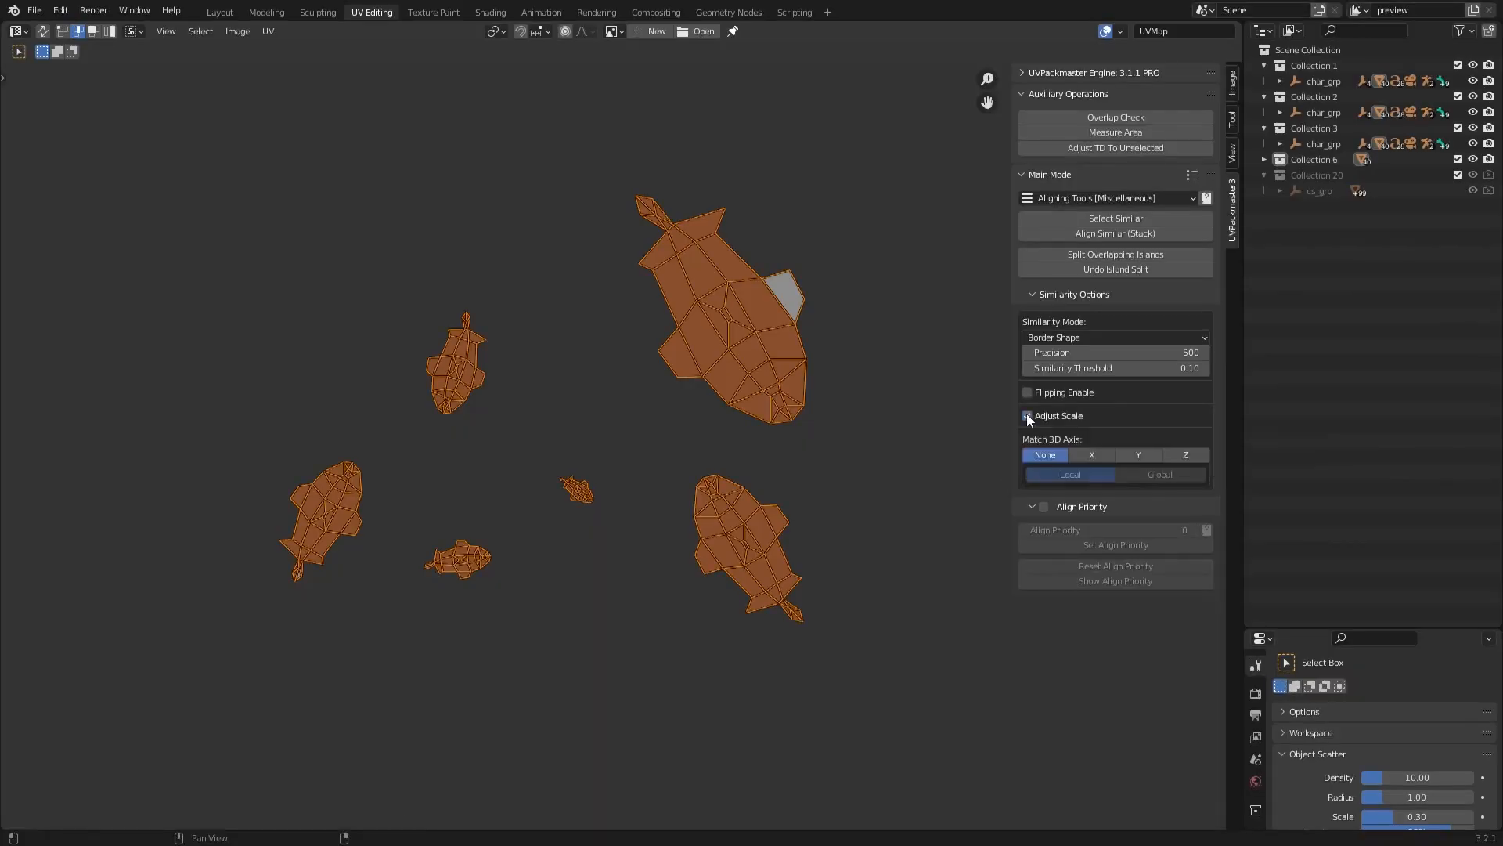
Step: Demo Allow Mixed Scales under Heuristic Search, then start a UVPackmaster 2 pack
left_click(1026, 415)
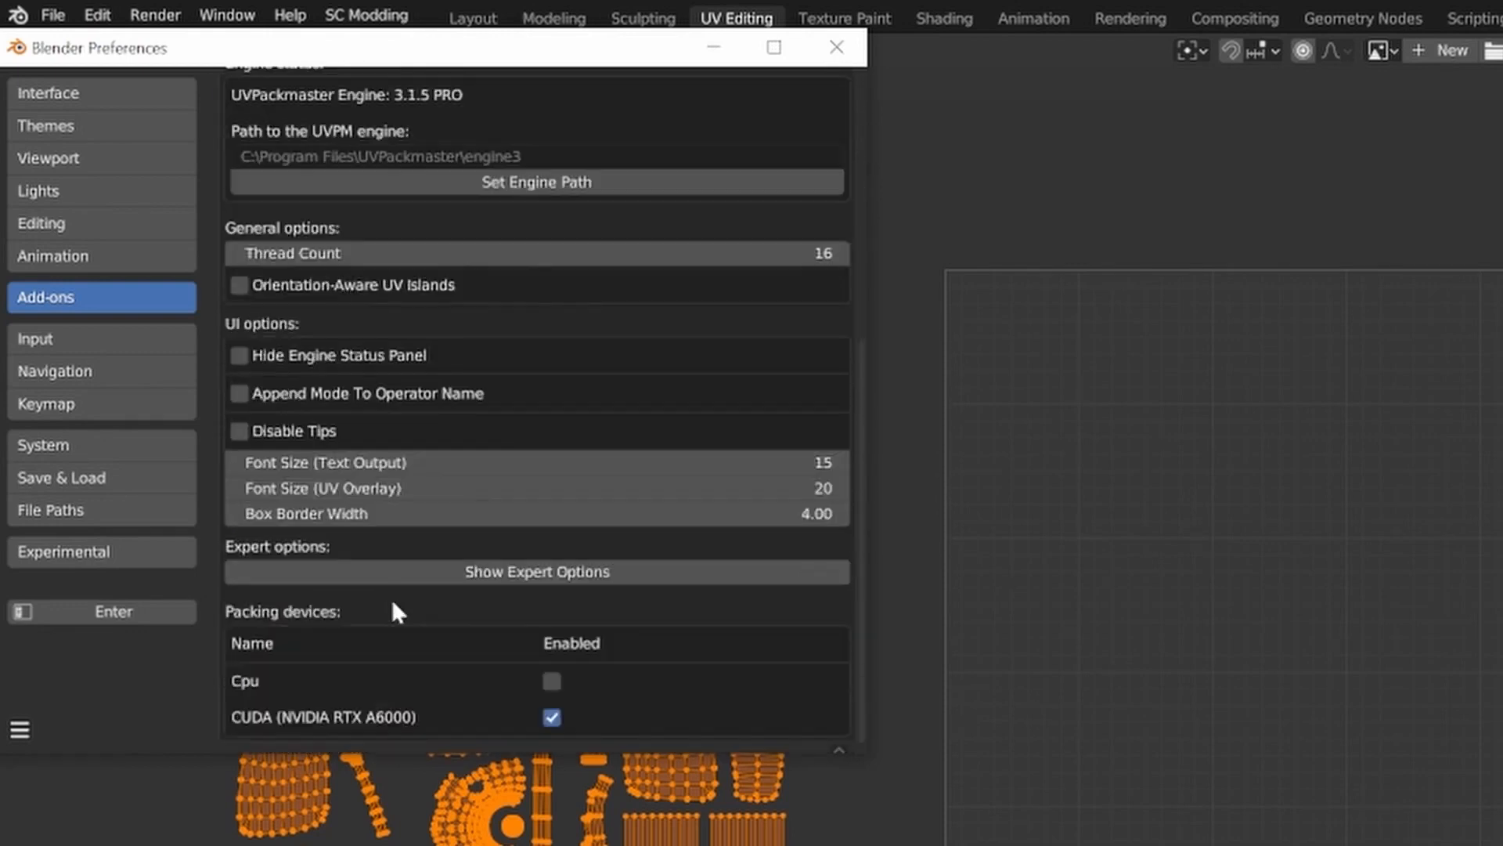
left_click(551, 682)
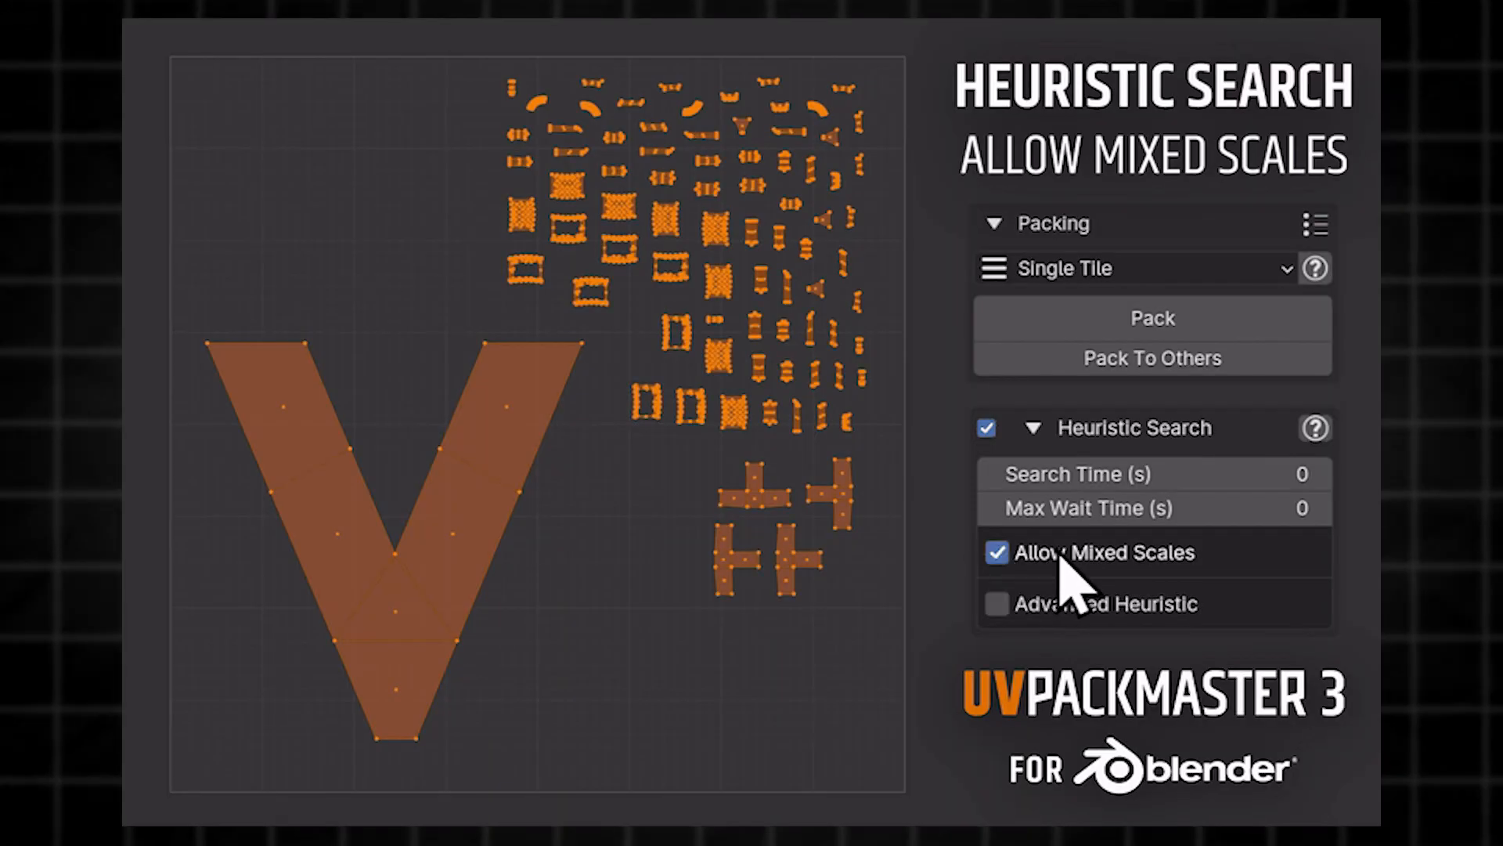
left_click(1152, 317)
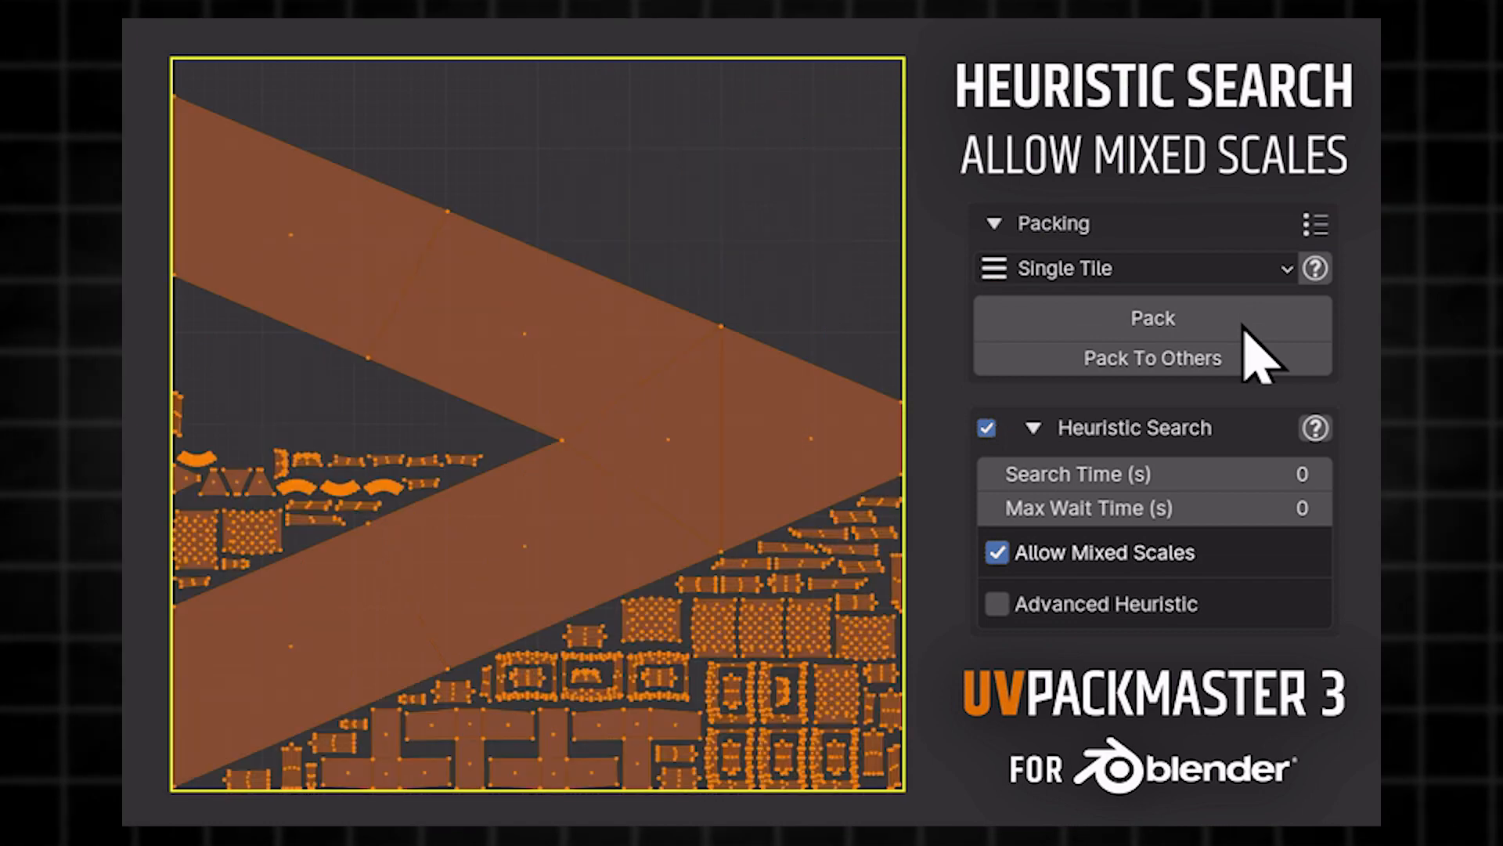
left_click(1152, 317)
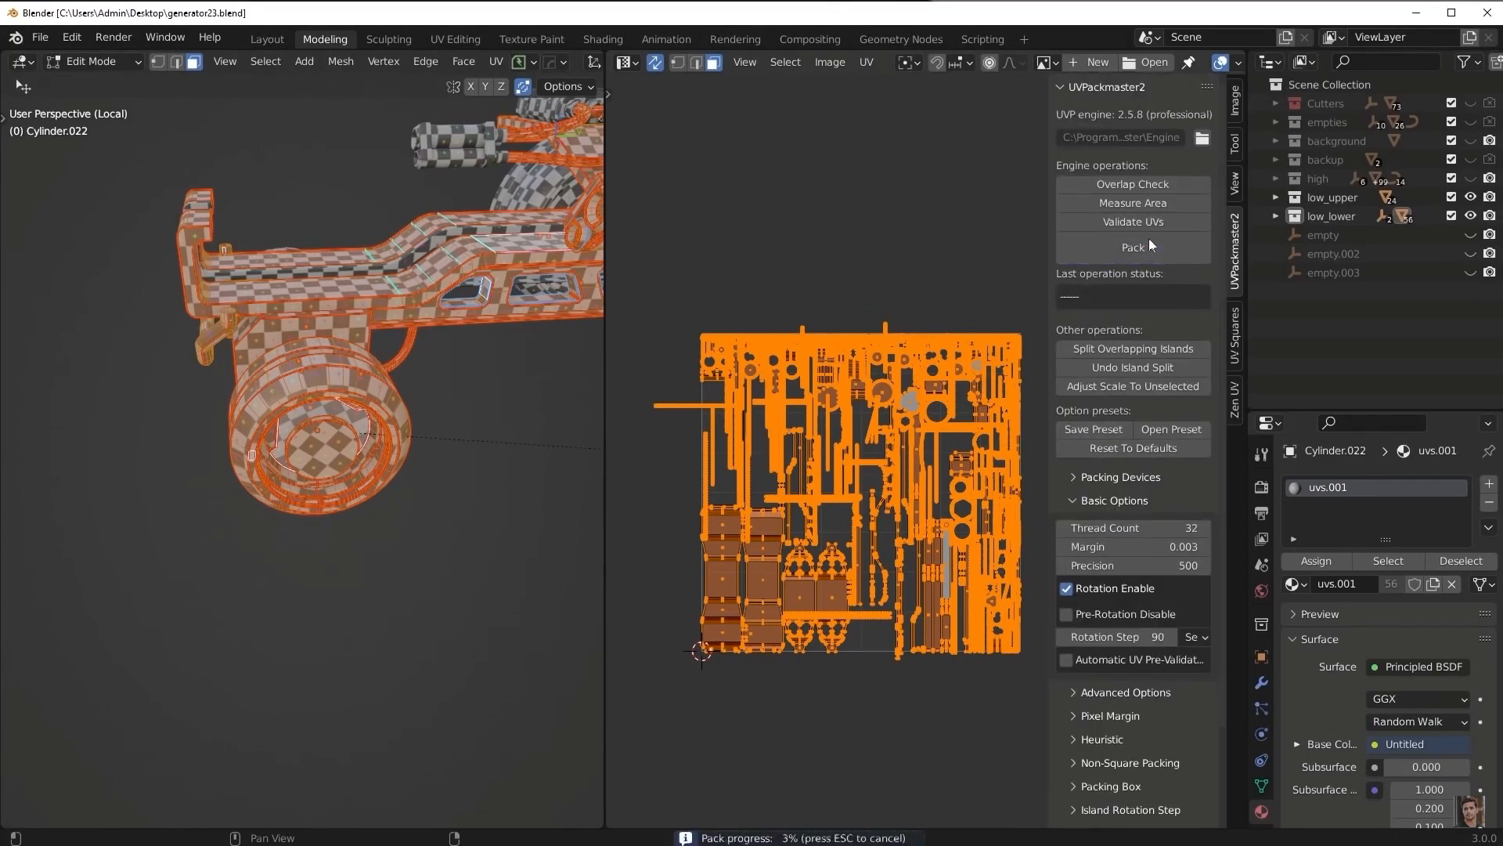
Step: Pack the rifle UVs and enable Adjust Scale, Check Vertices and Correct Vertices
left_click(1133, 246)
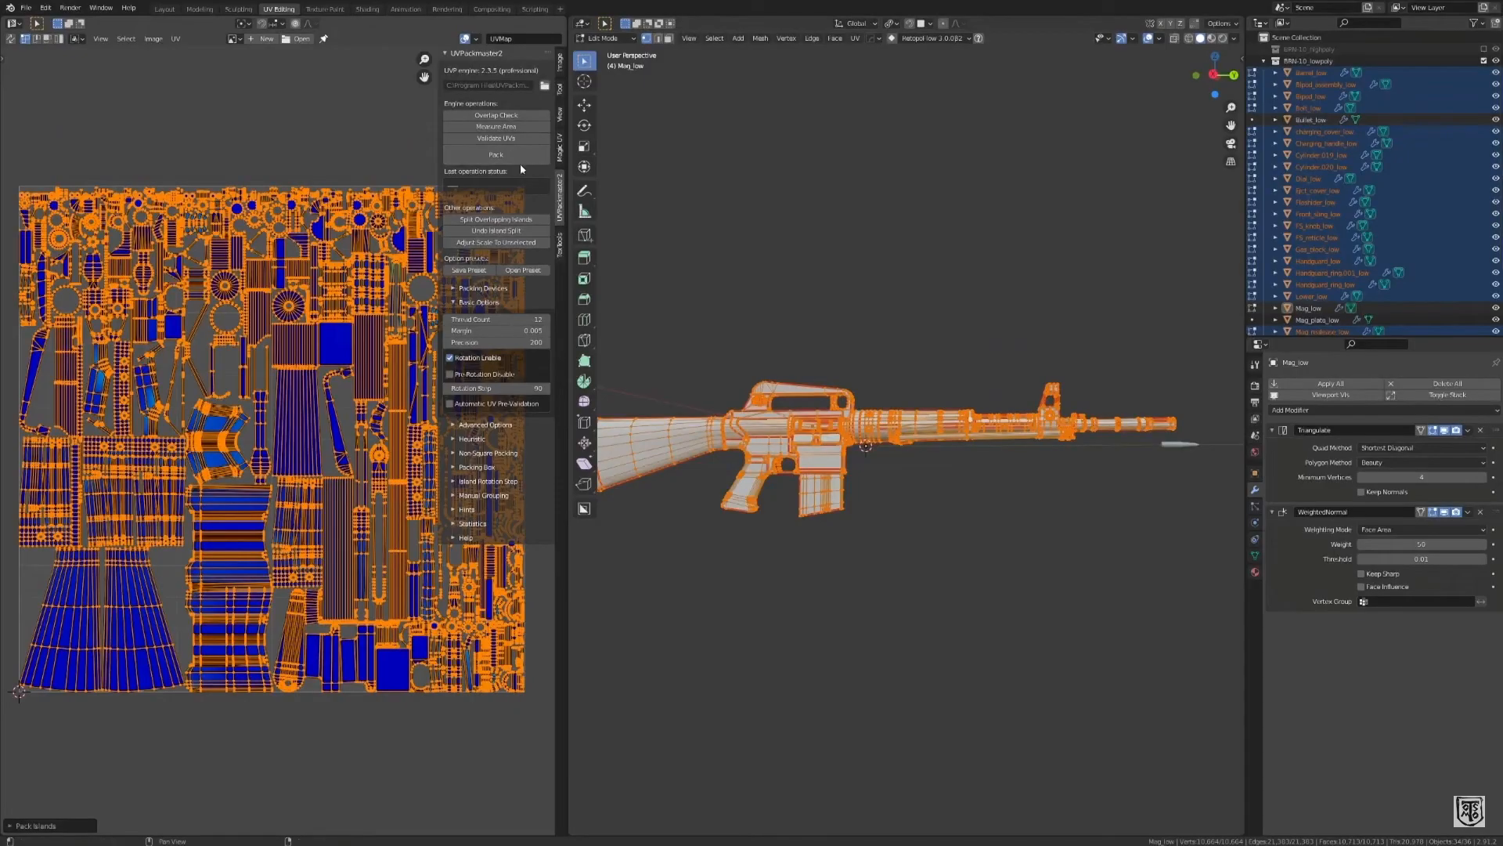
left_click(496, 154)
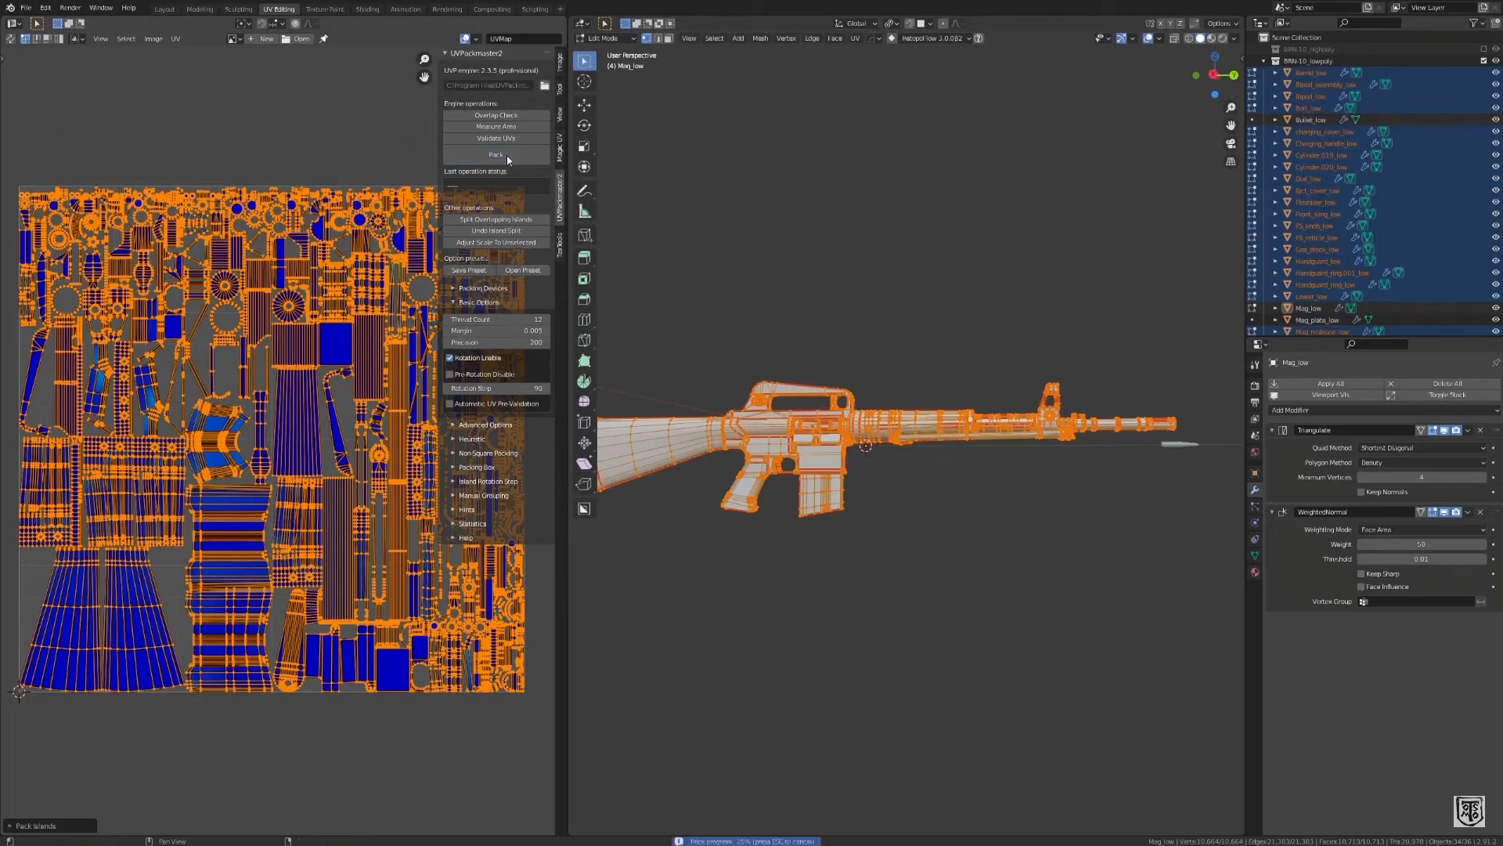
left_click(496, 154)
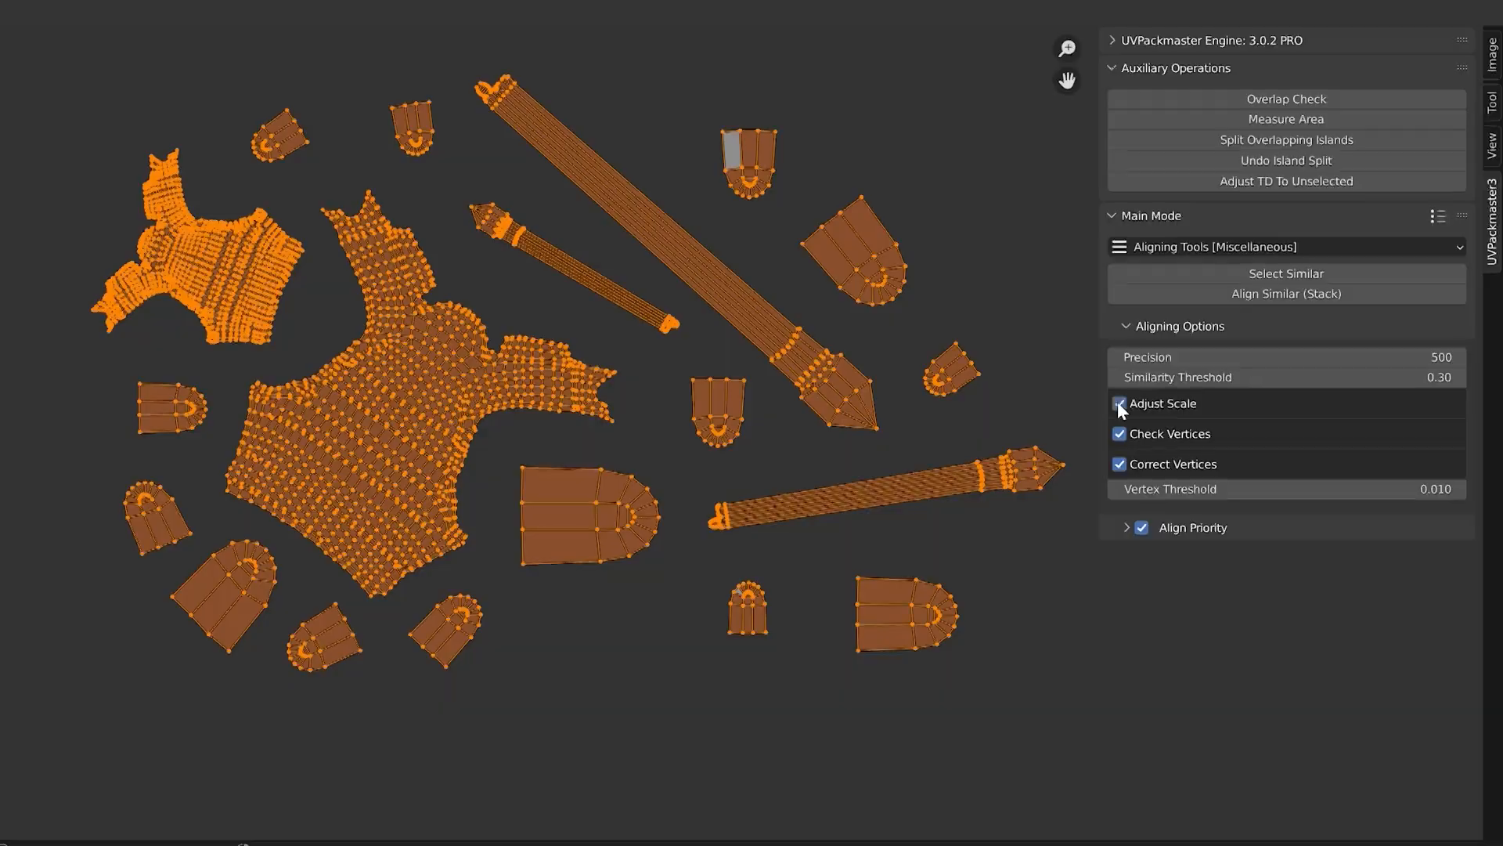
Step: Pack groups into a 2x2 UDIM grid, then orient UVs Z/+Y, X/+X in Local space
left_click(1285, 294)
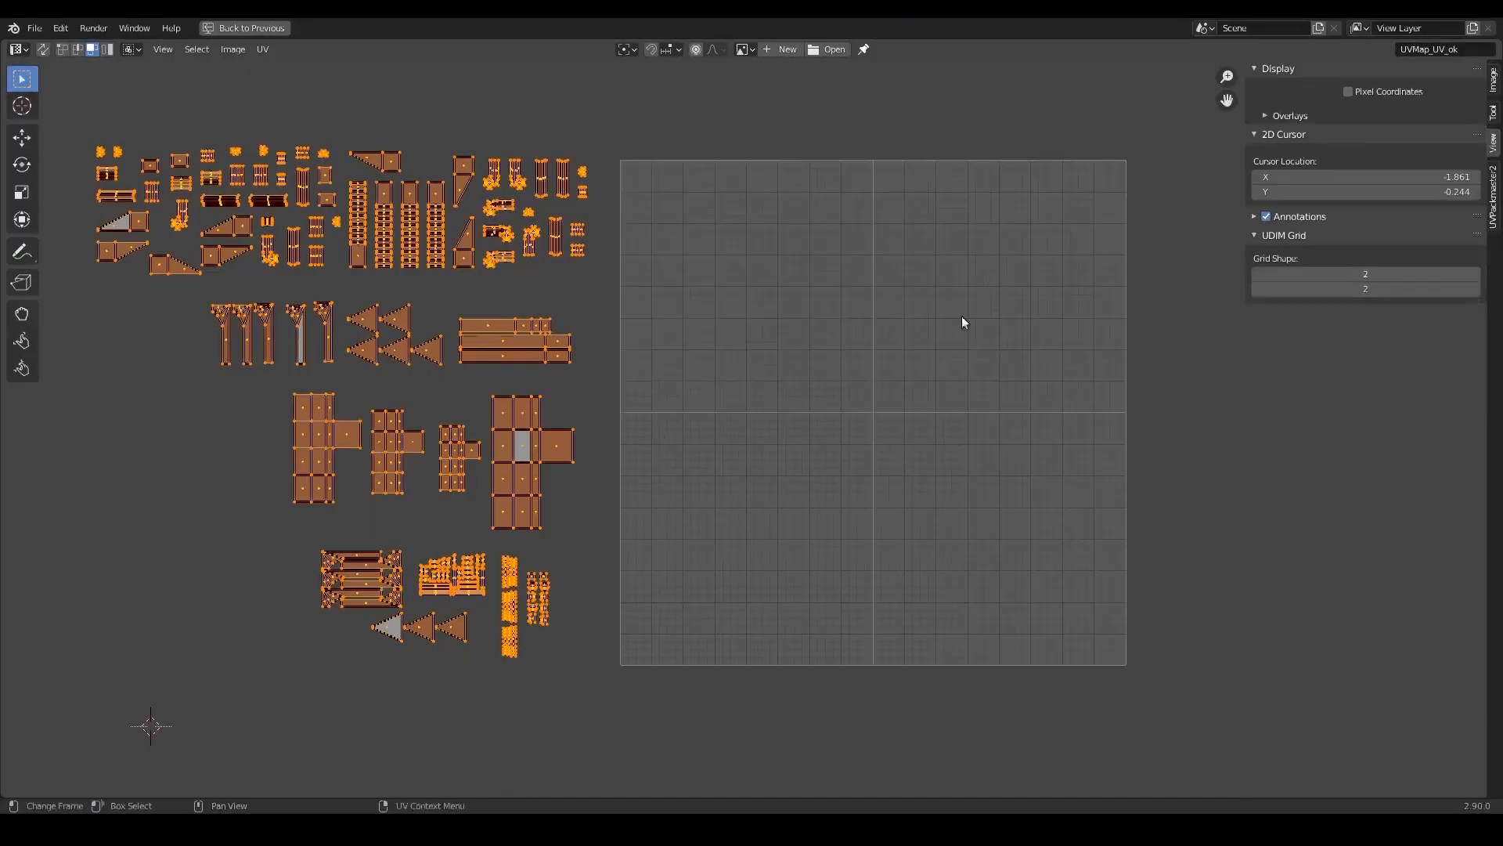
left_click(1492, 192)
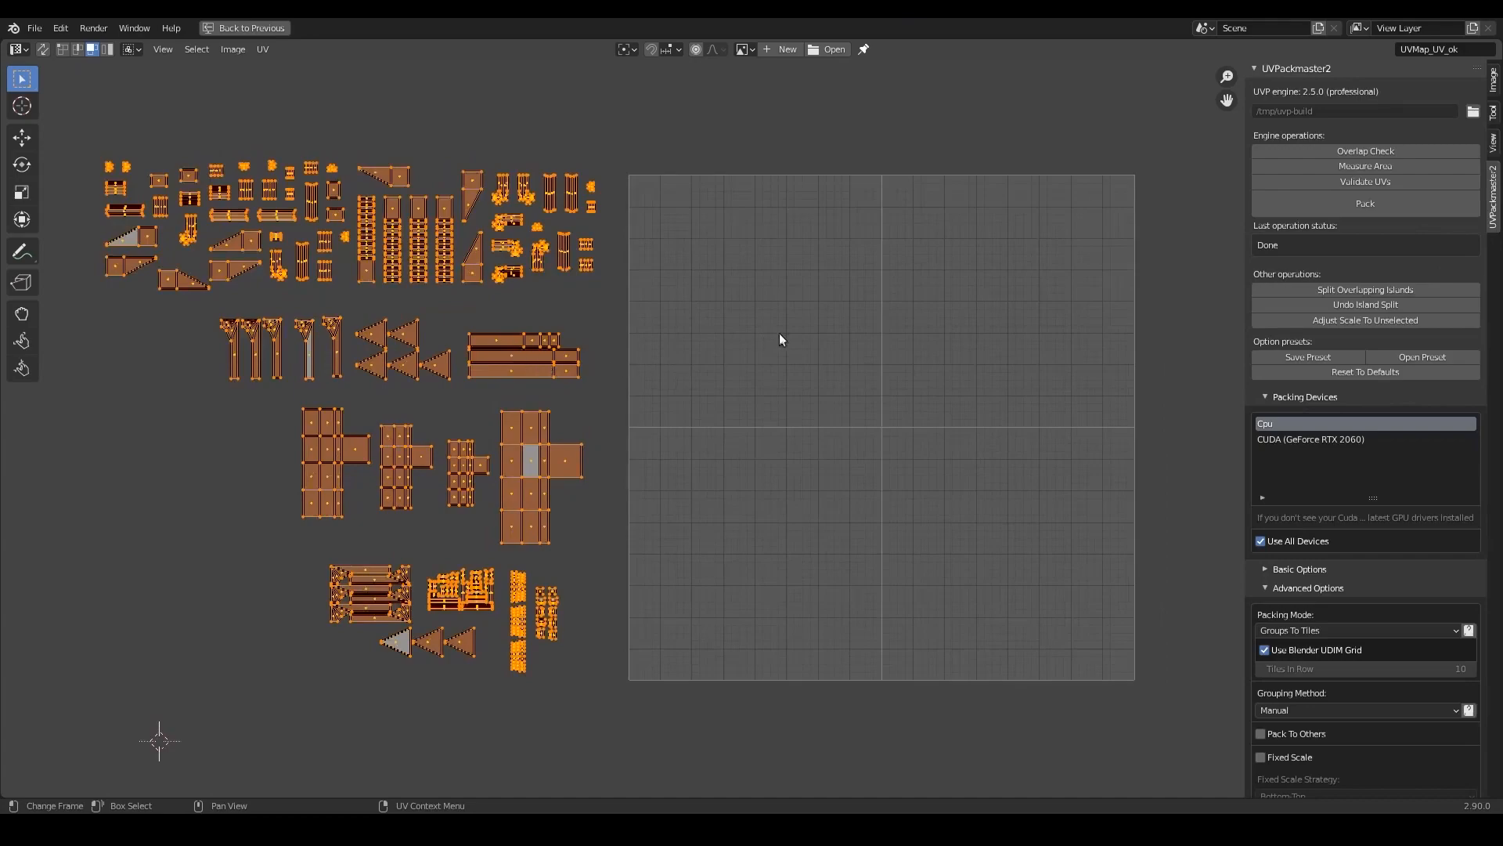
left_click(1363, 204)
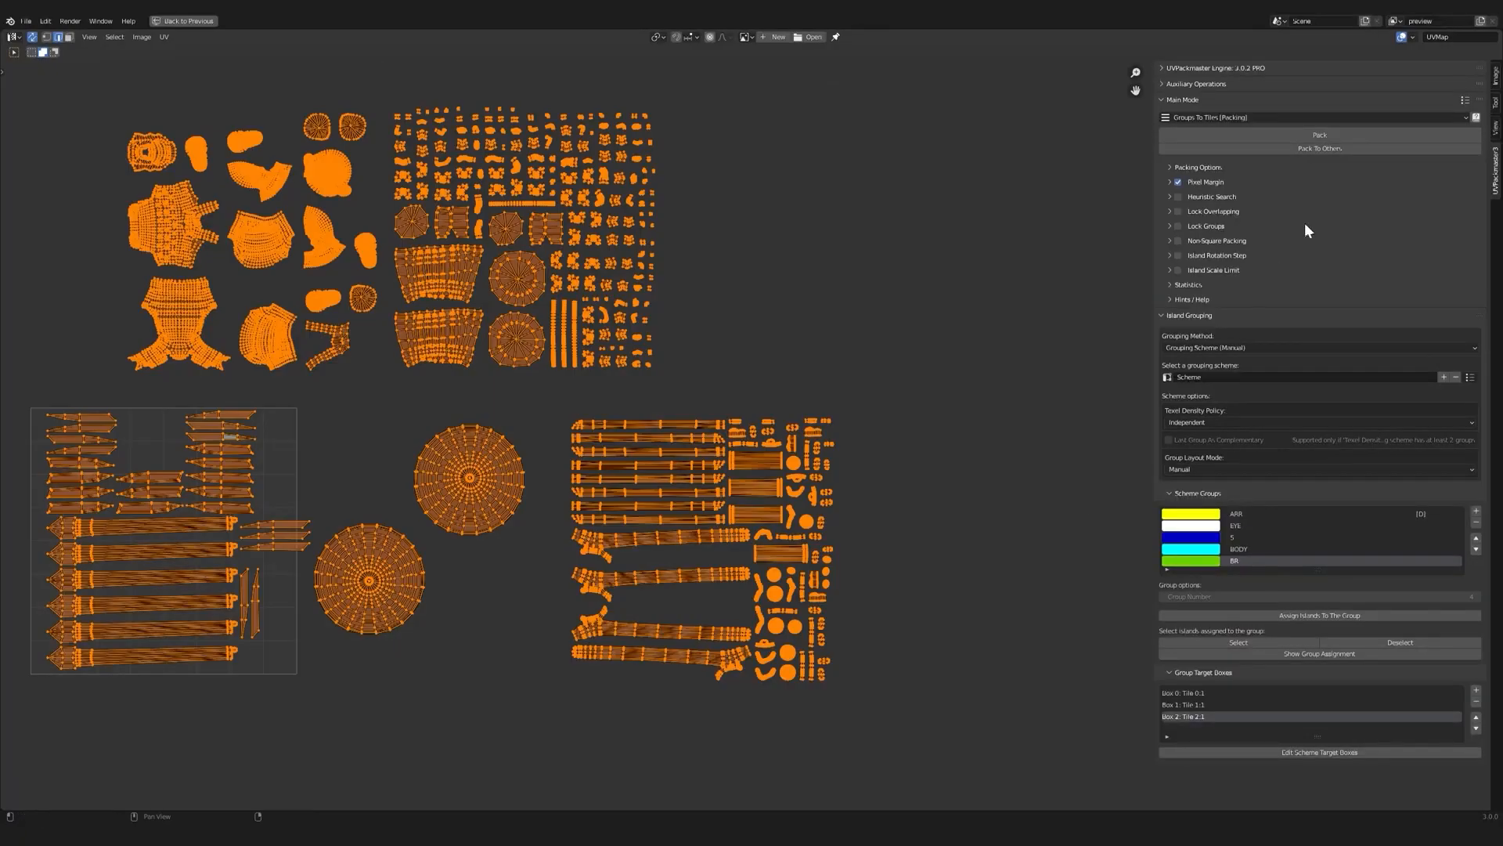
left_click(1319, 134)
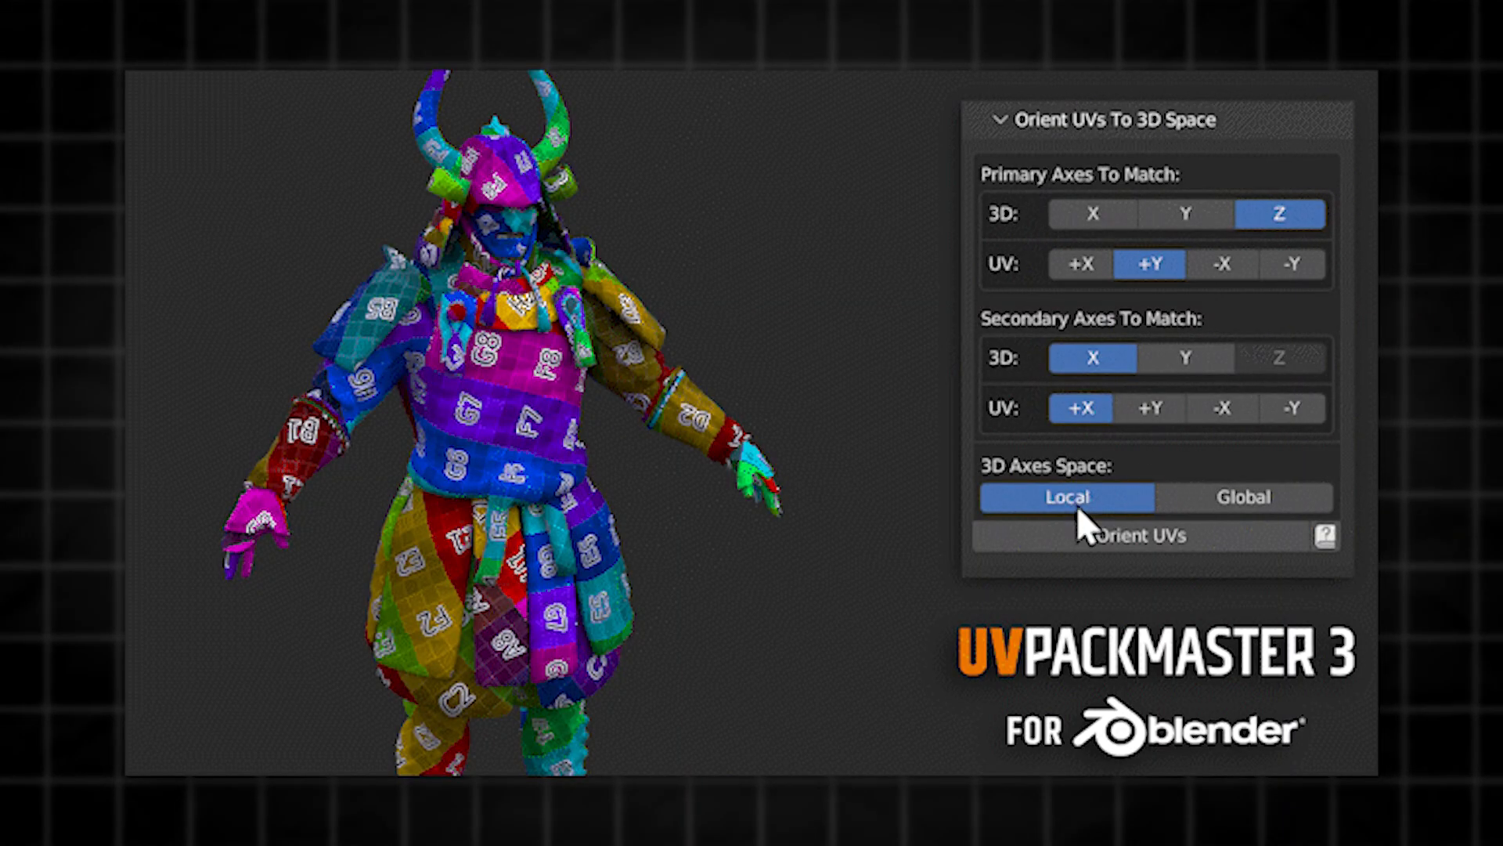
Step: Pack with Normalize Scale and Island Scale Multiplier, then show the Blender Market product page
left_click(1141, 535)
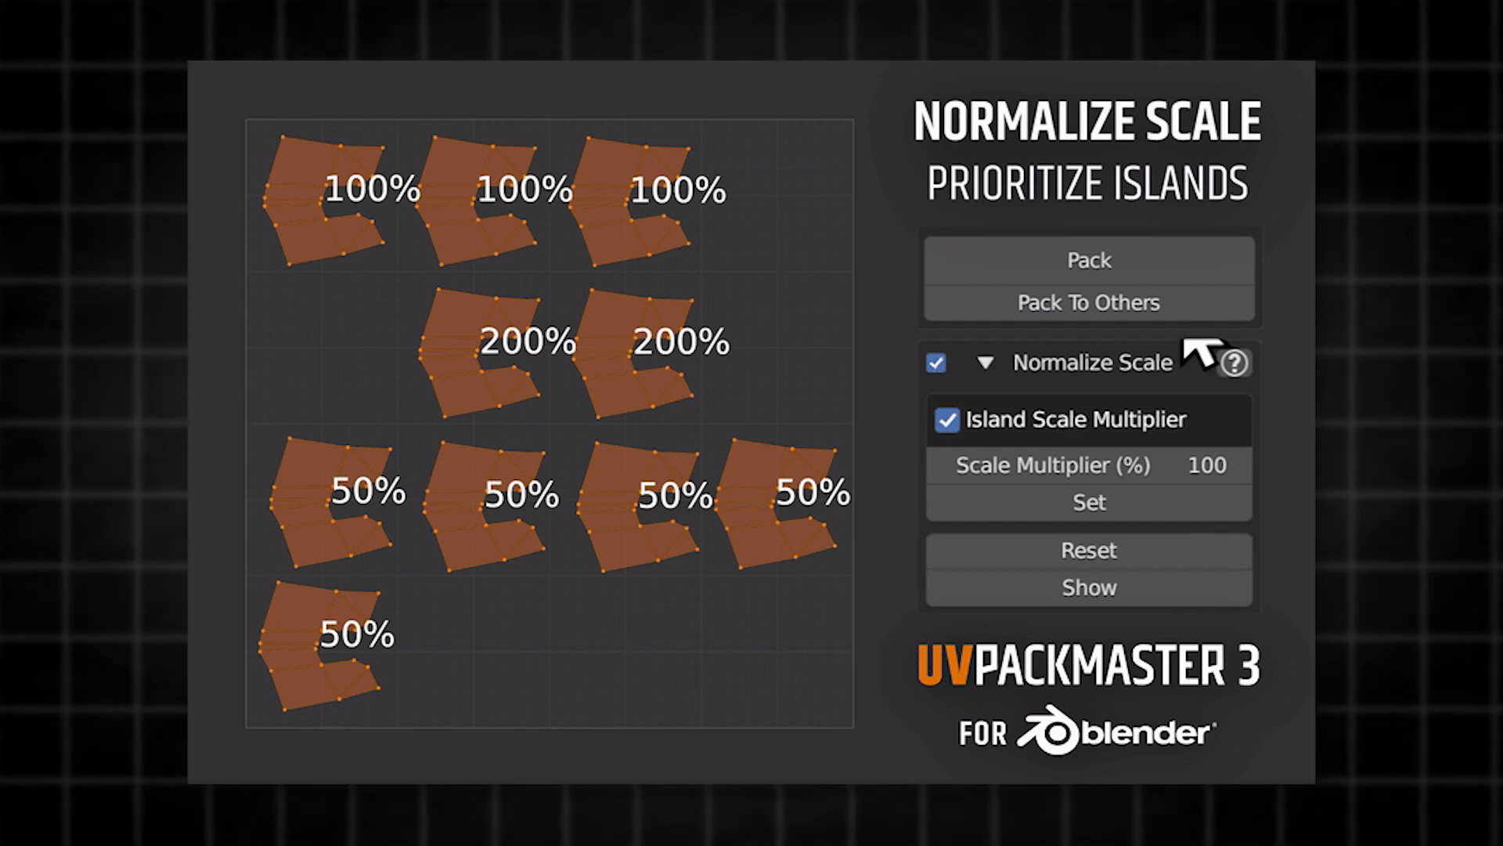
left_click(1088, 260)
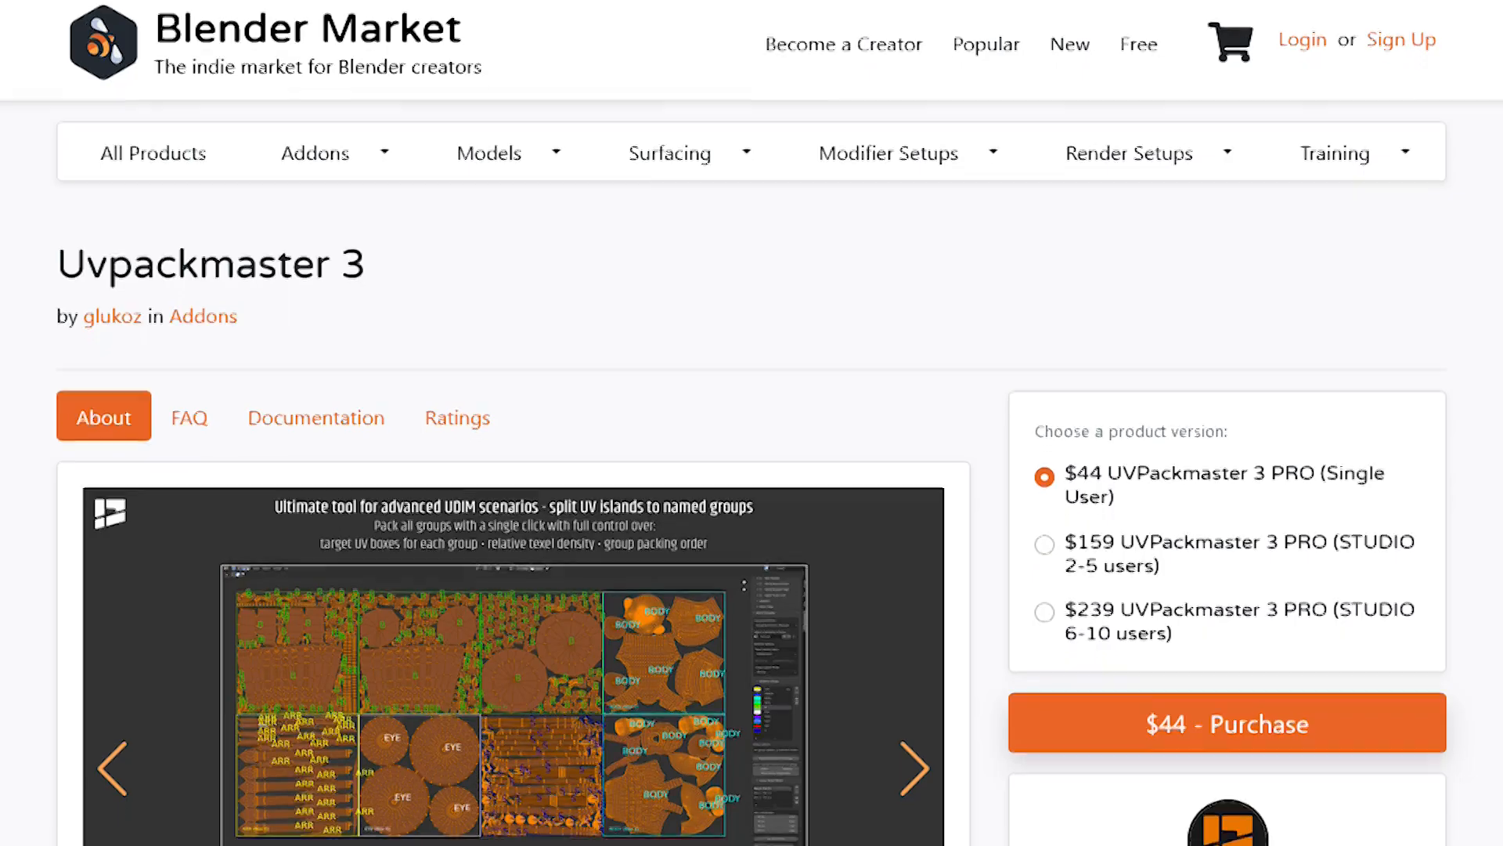
Step: Scroll the Uvpackmaster 3 listing down to its PRO pricing tiers and creator details
scroll("down", 3)
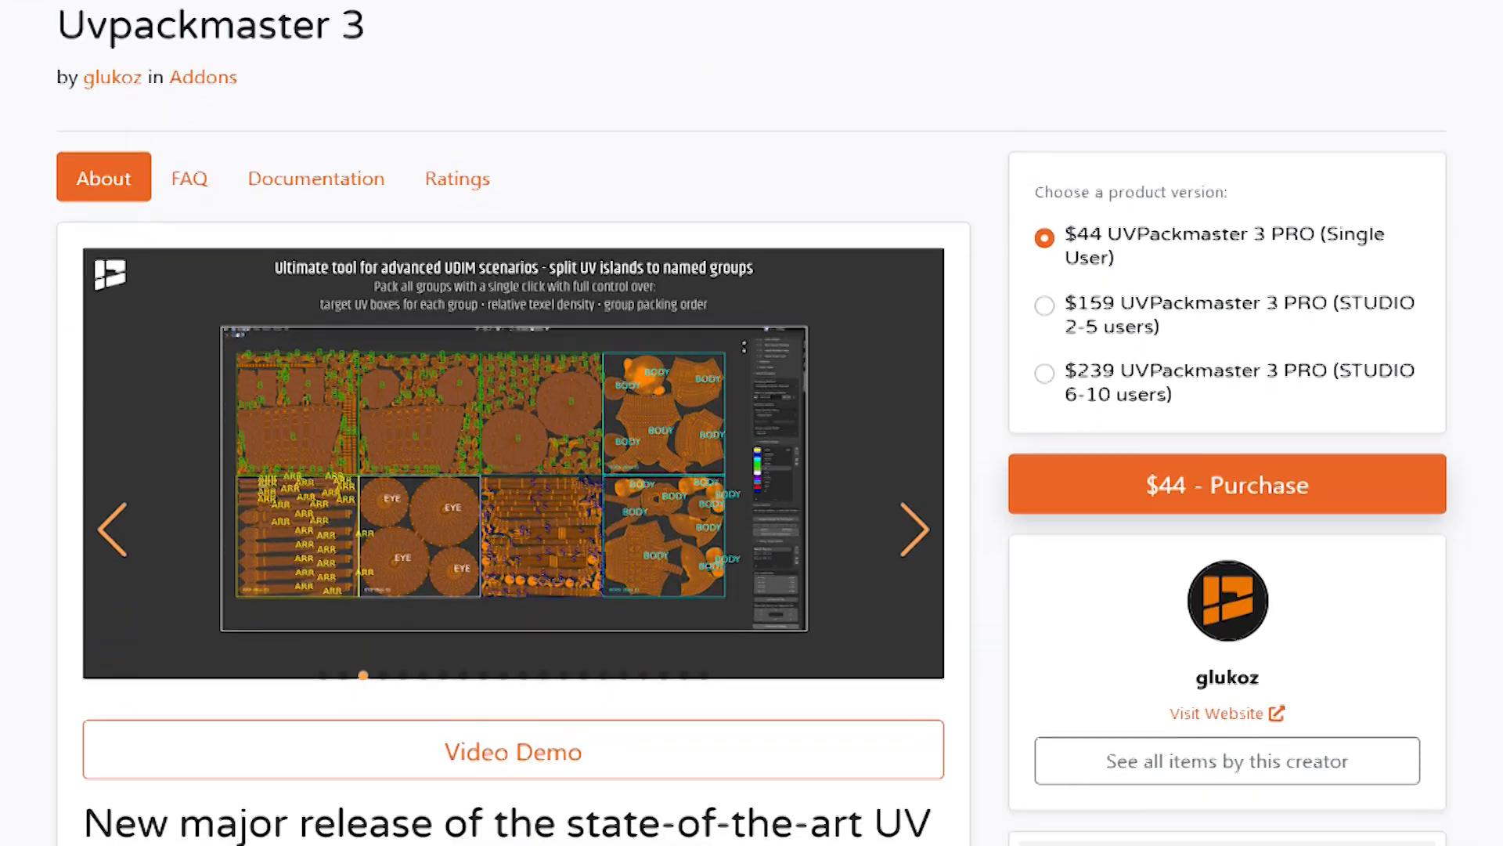
scroll("down", 3)
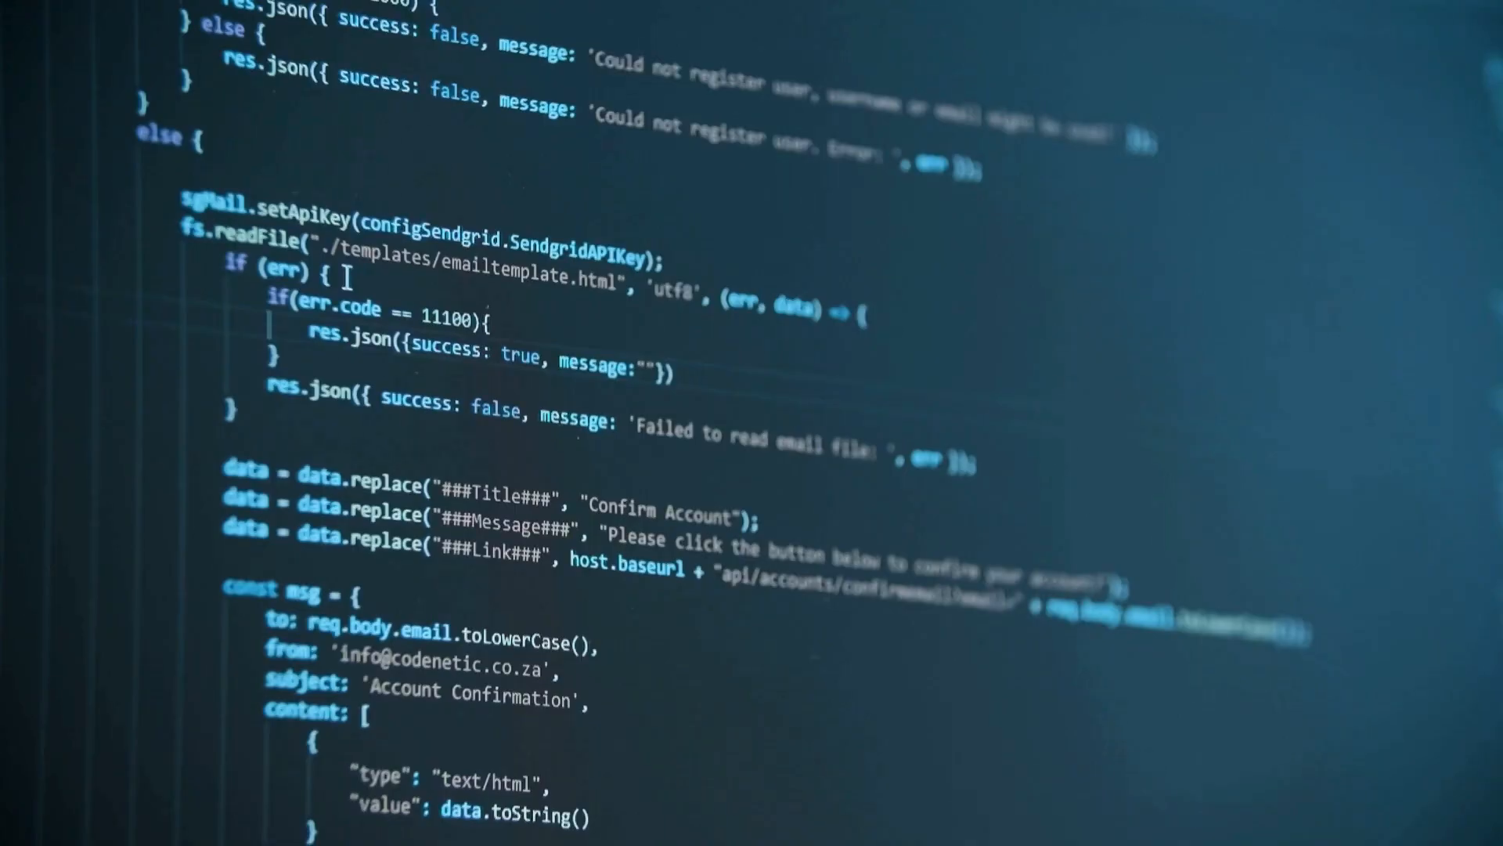
Step: Bring up the pink-handed character scene in two Layout viewports at frame 493
type("Failed wi")
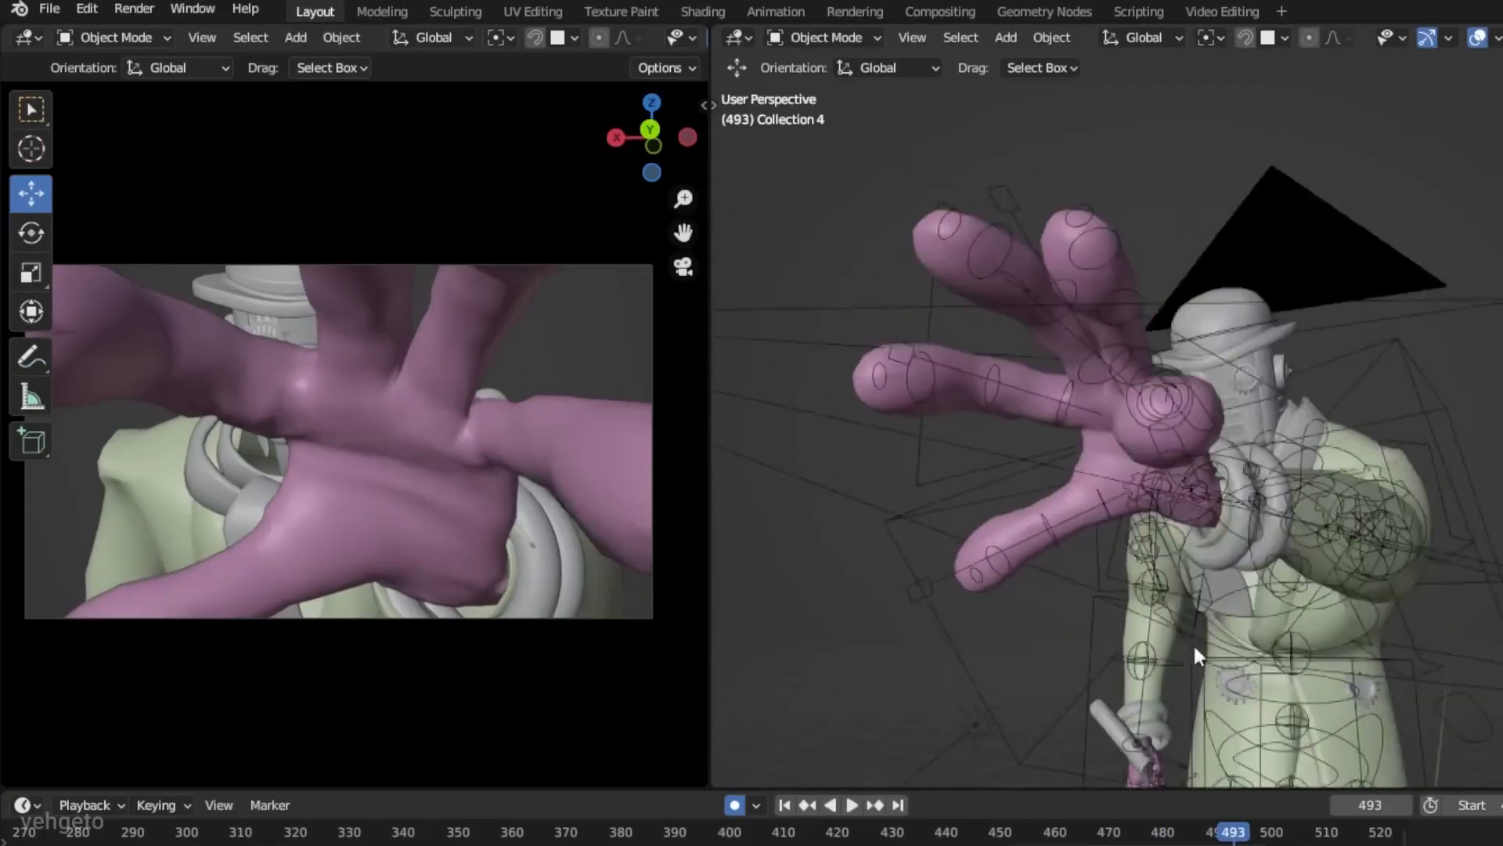
Step: Pack the samurai's UV islands using Groups To Tiles with Grouping Method set to Tile
left_click(546, 38)
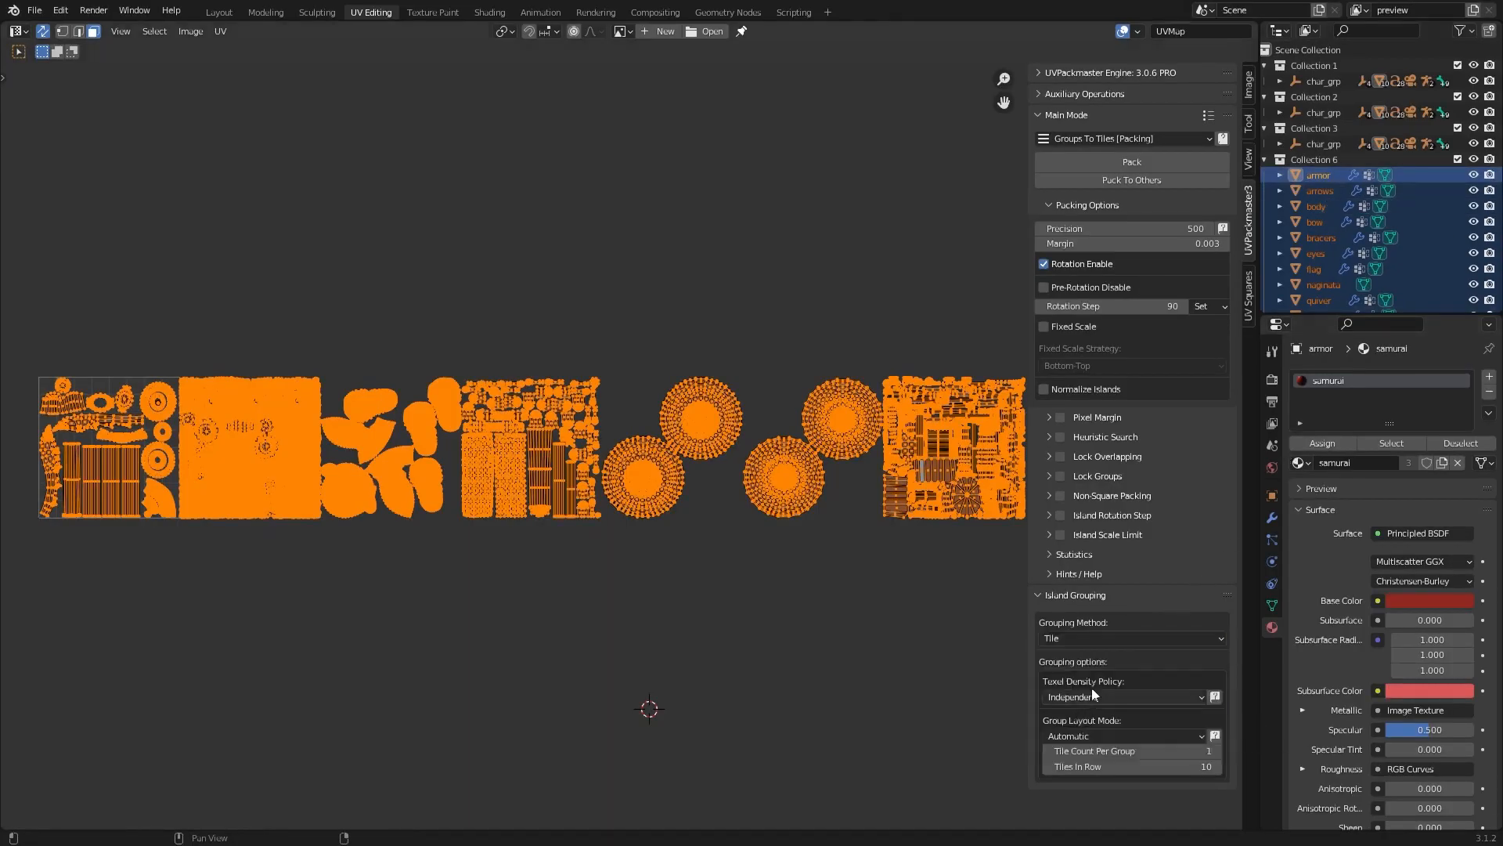
left_click(1131, 161)
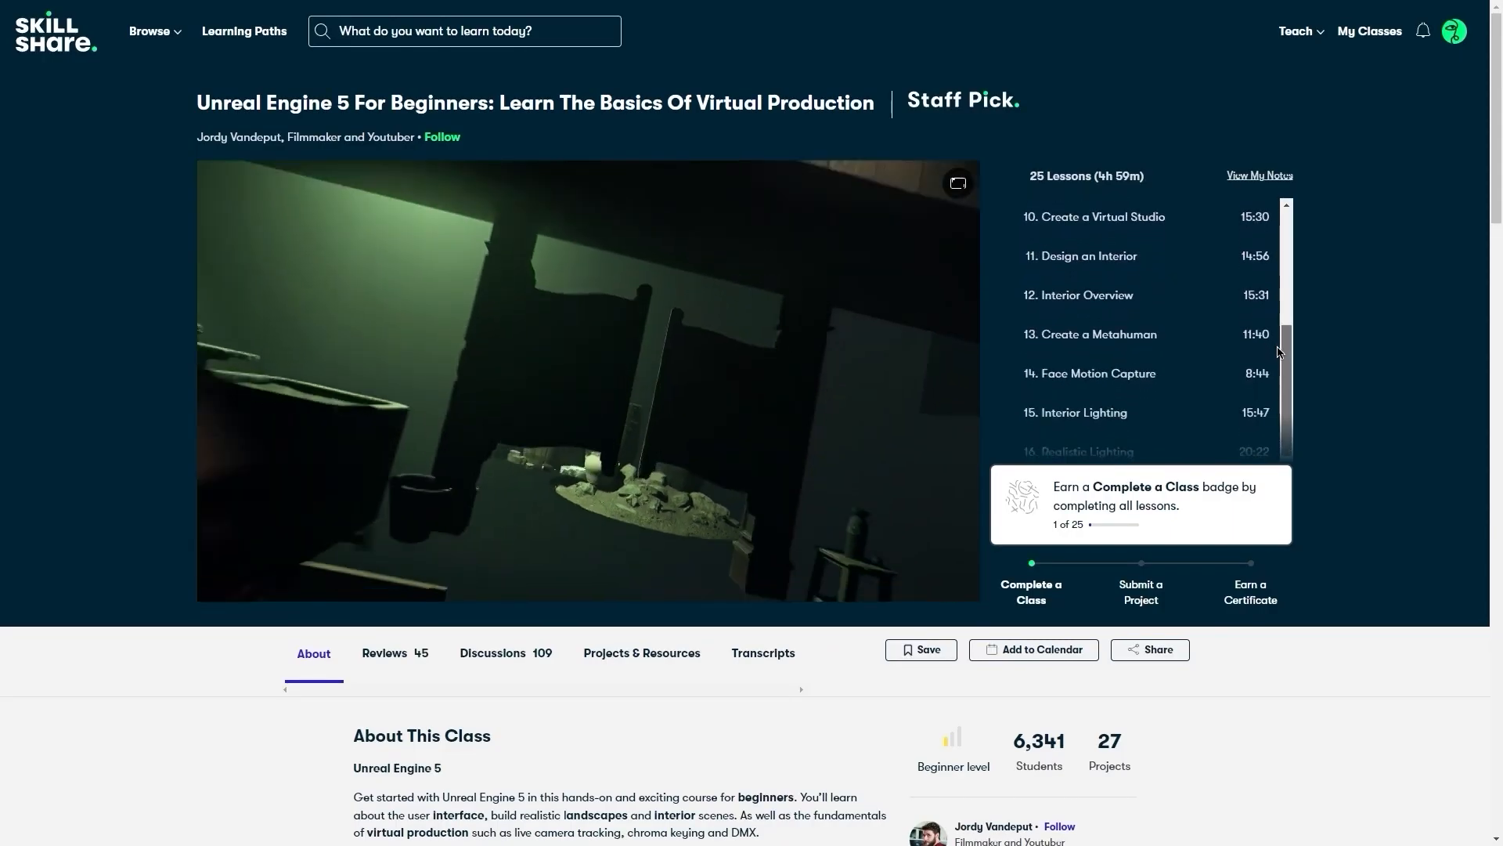
Step: Scroll through the Animation class cards, including Cinema 4D and After Effects classes
scroll("down", 3)
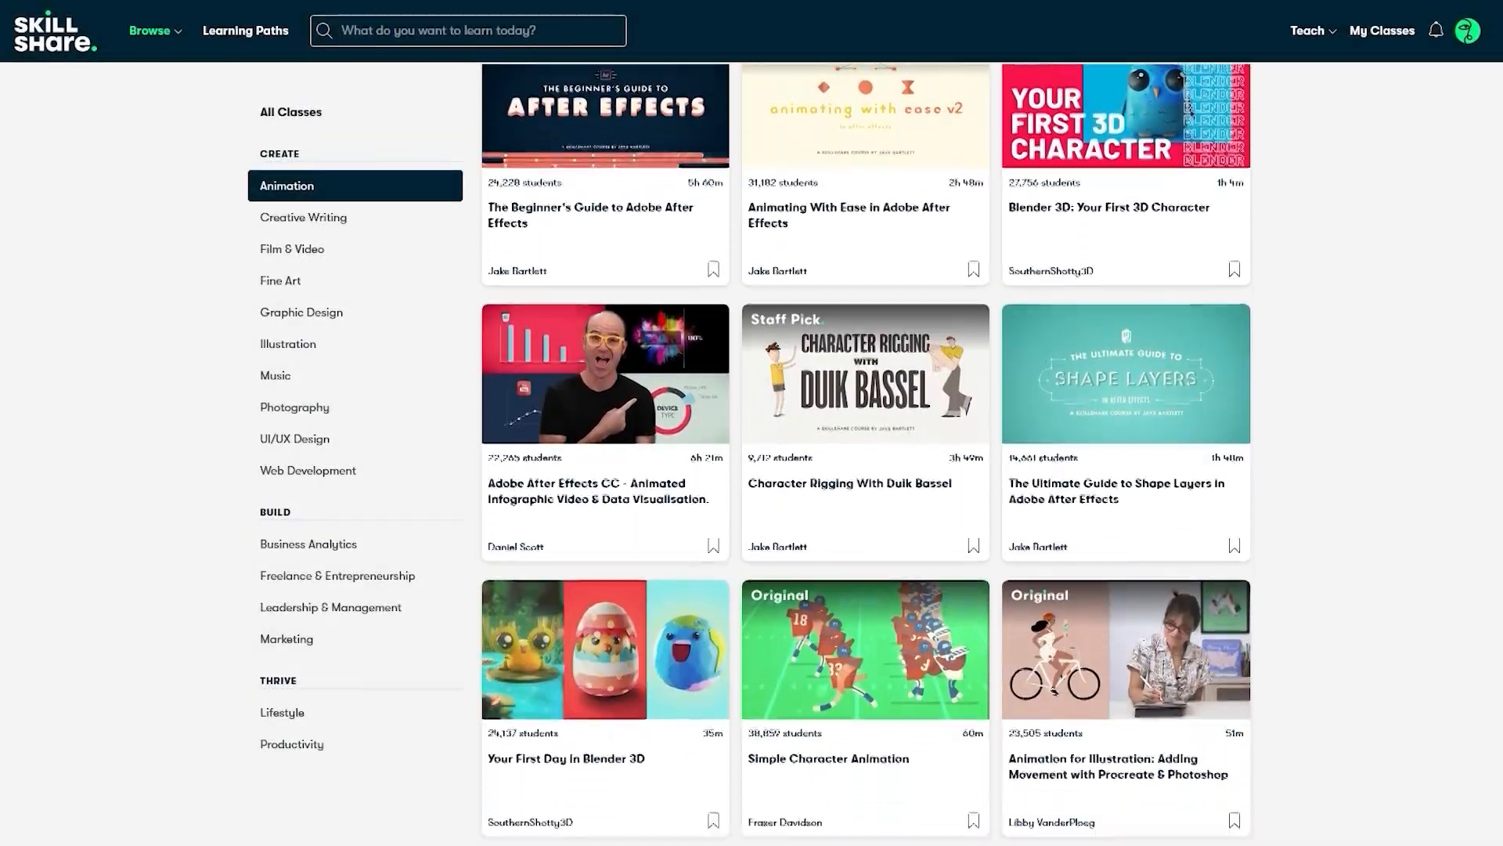
scroll("down", 3)
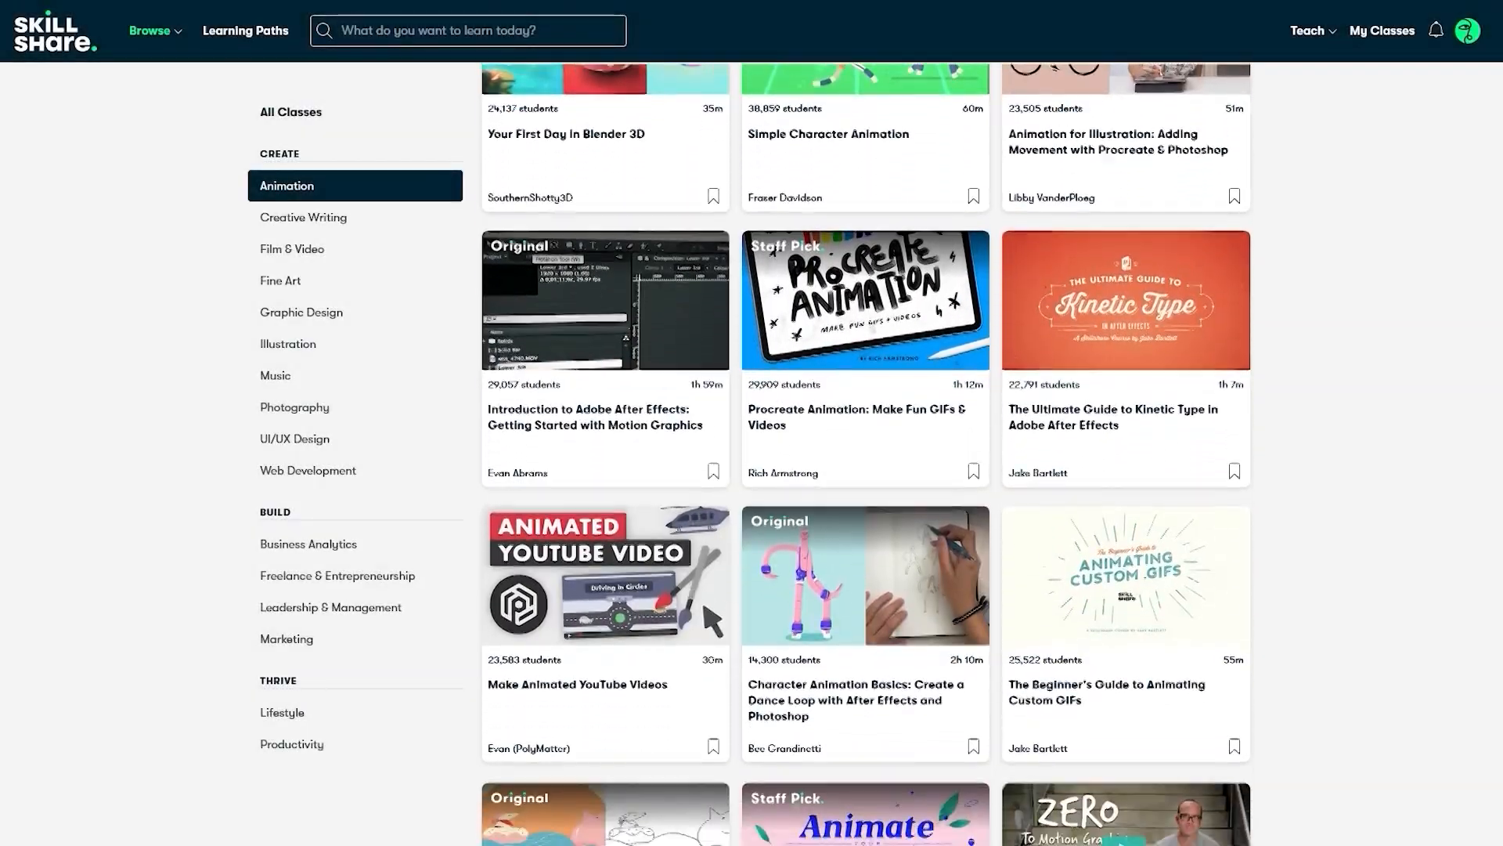
scroll("down", 3)
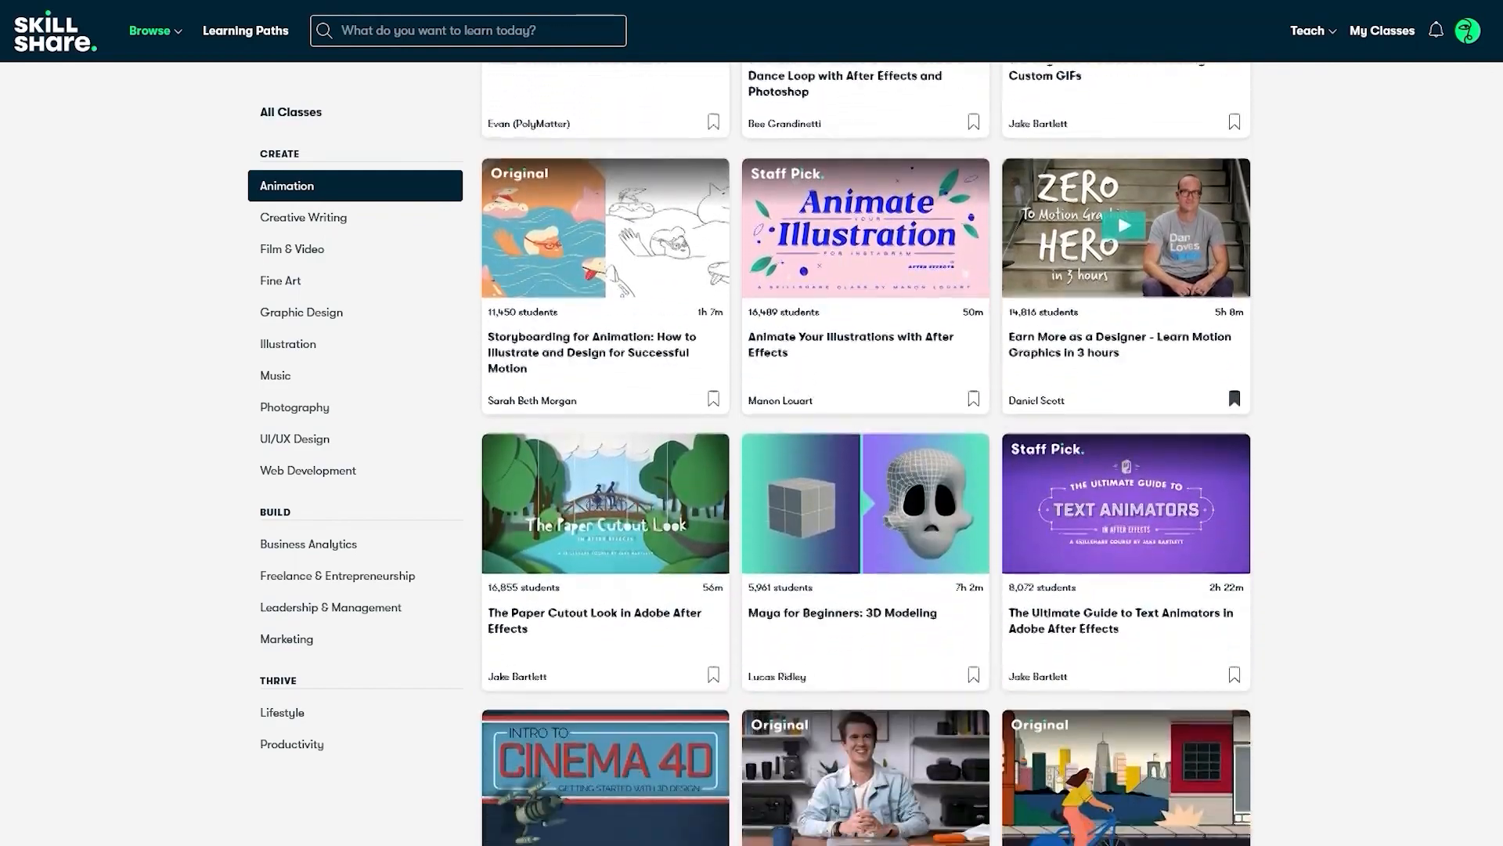
scroll("down", 3)
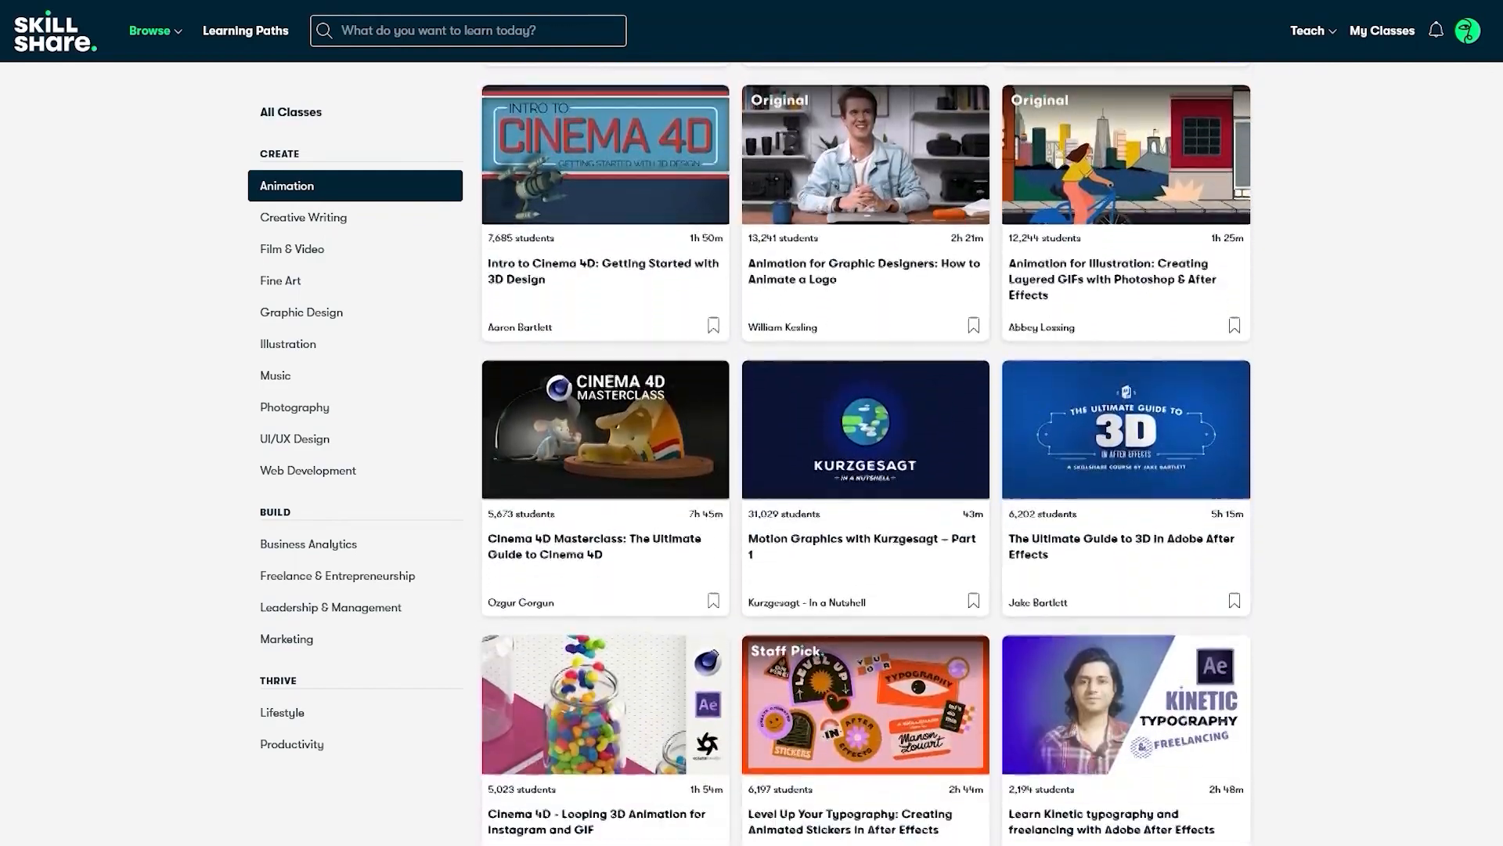
scroll("down", 3)
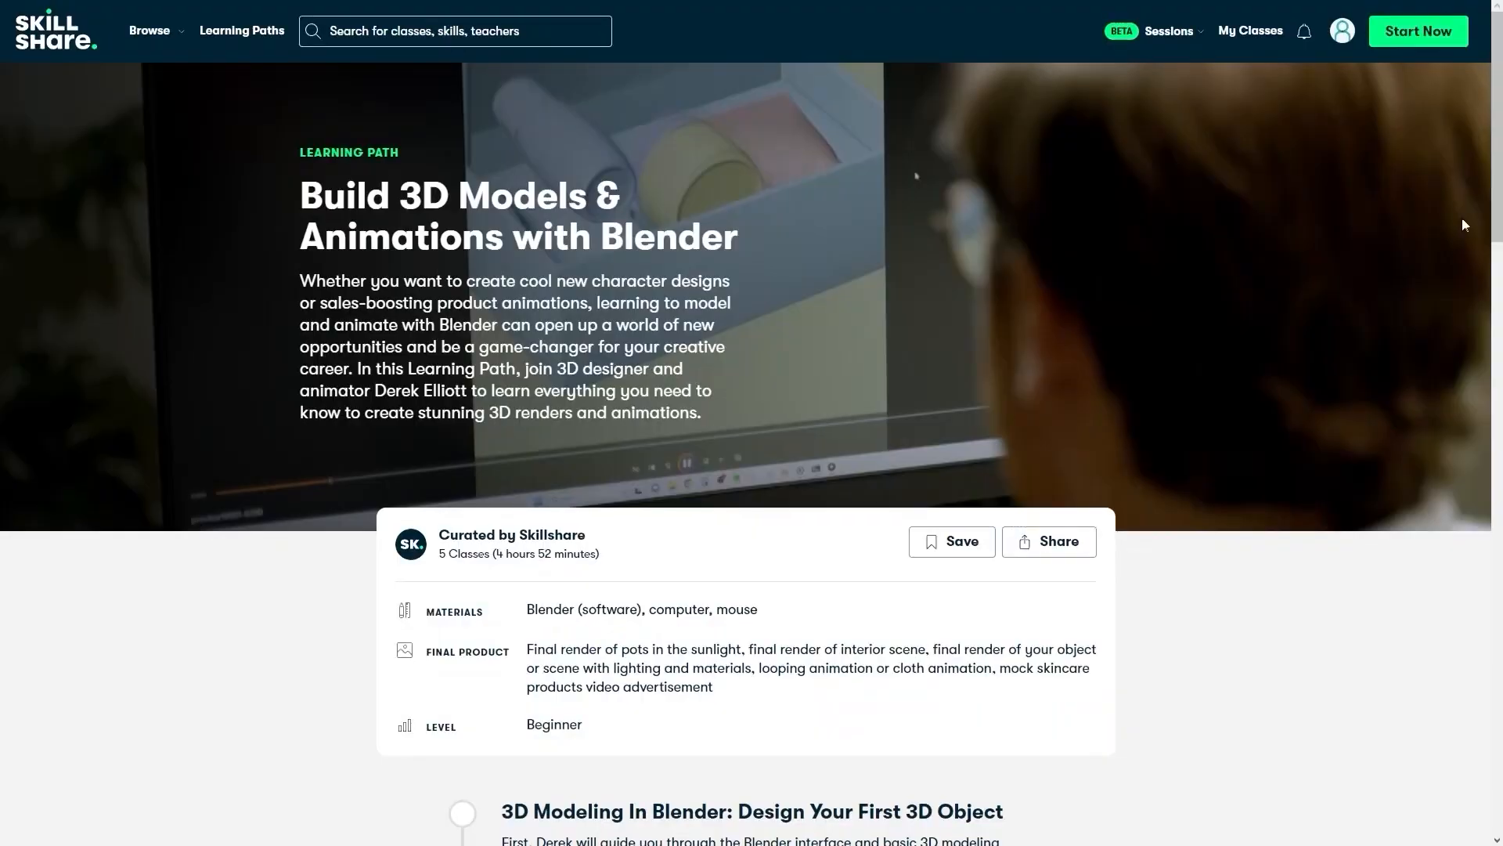
Step: Scroll through the five classes of the Build 3D Models & Animations with Blender path
scroll("down", 3)
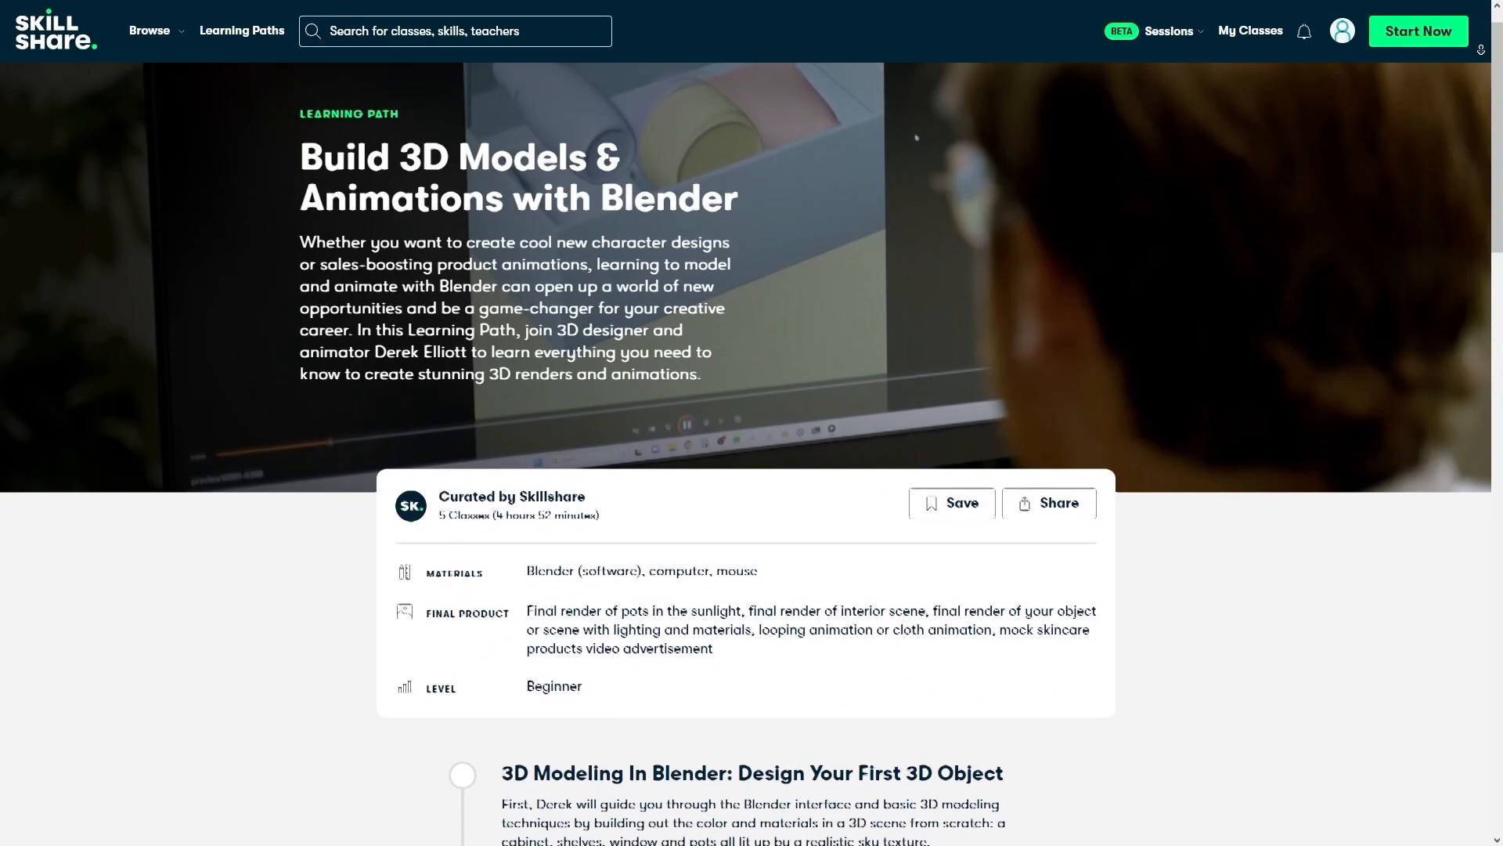
scroll("down", 3)
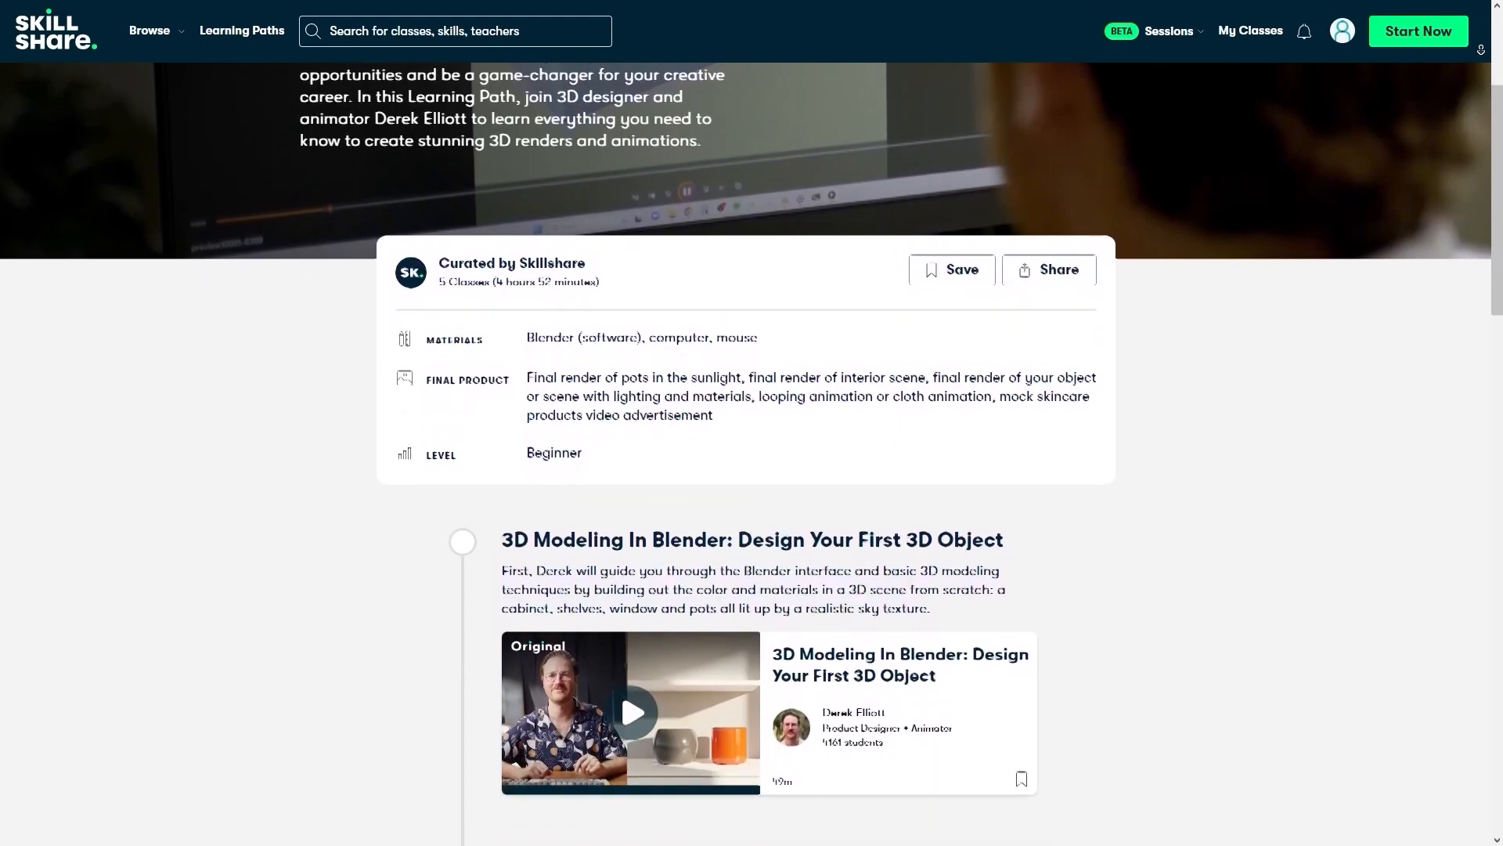
scroll("down", 3)
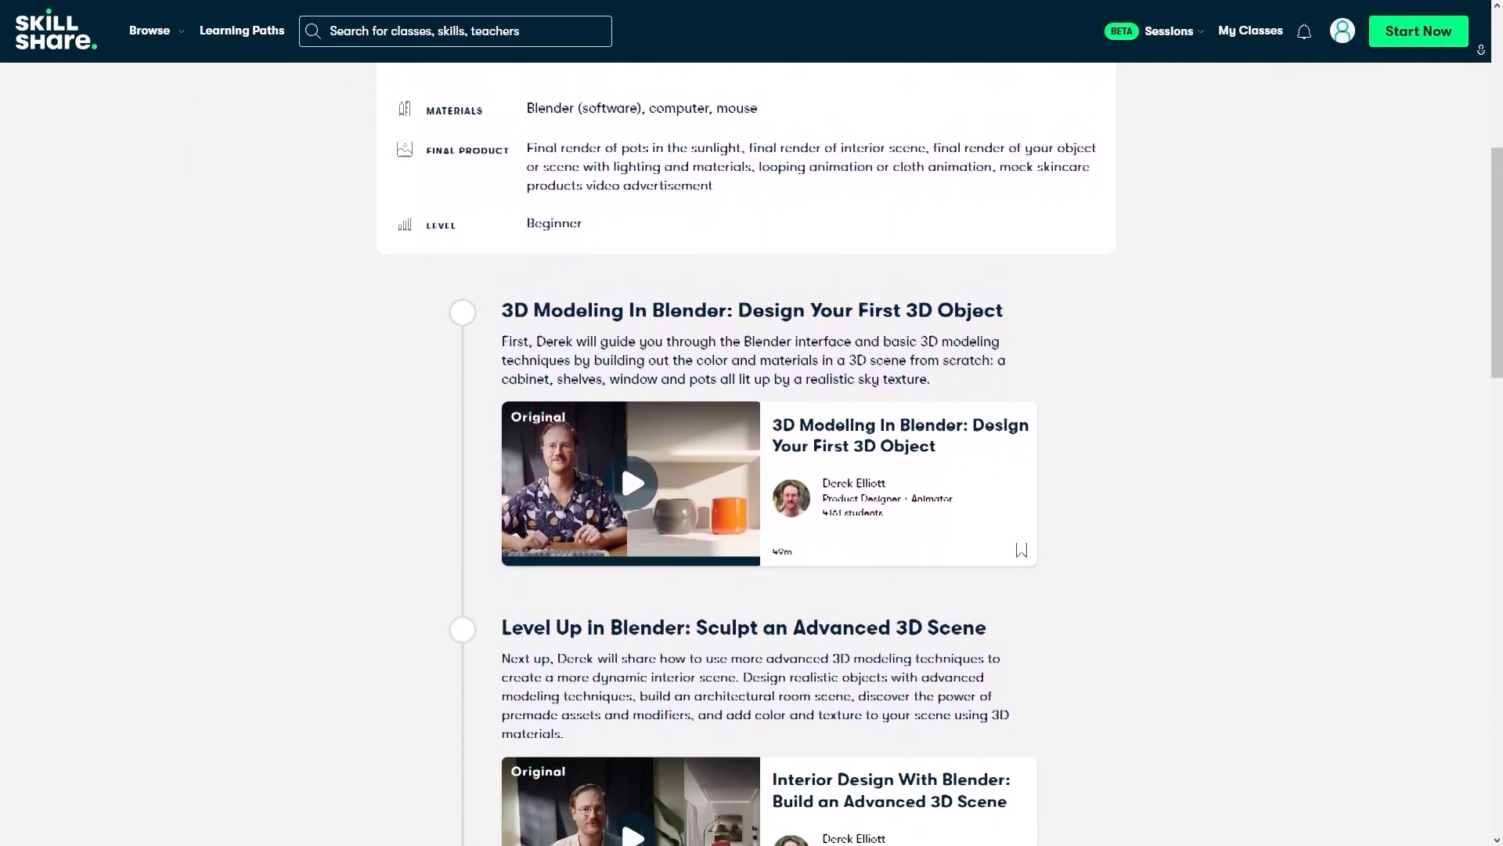
scroll("down", 3)
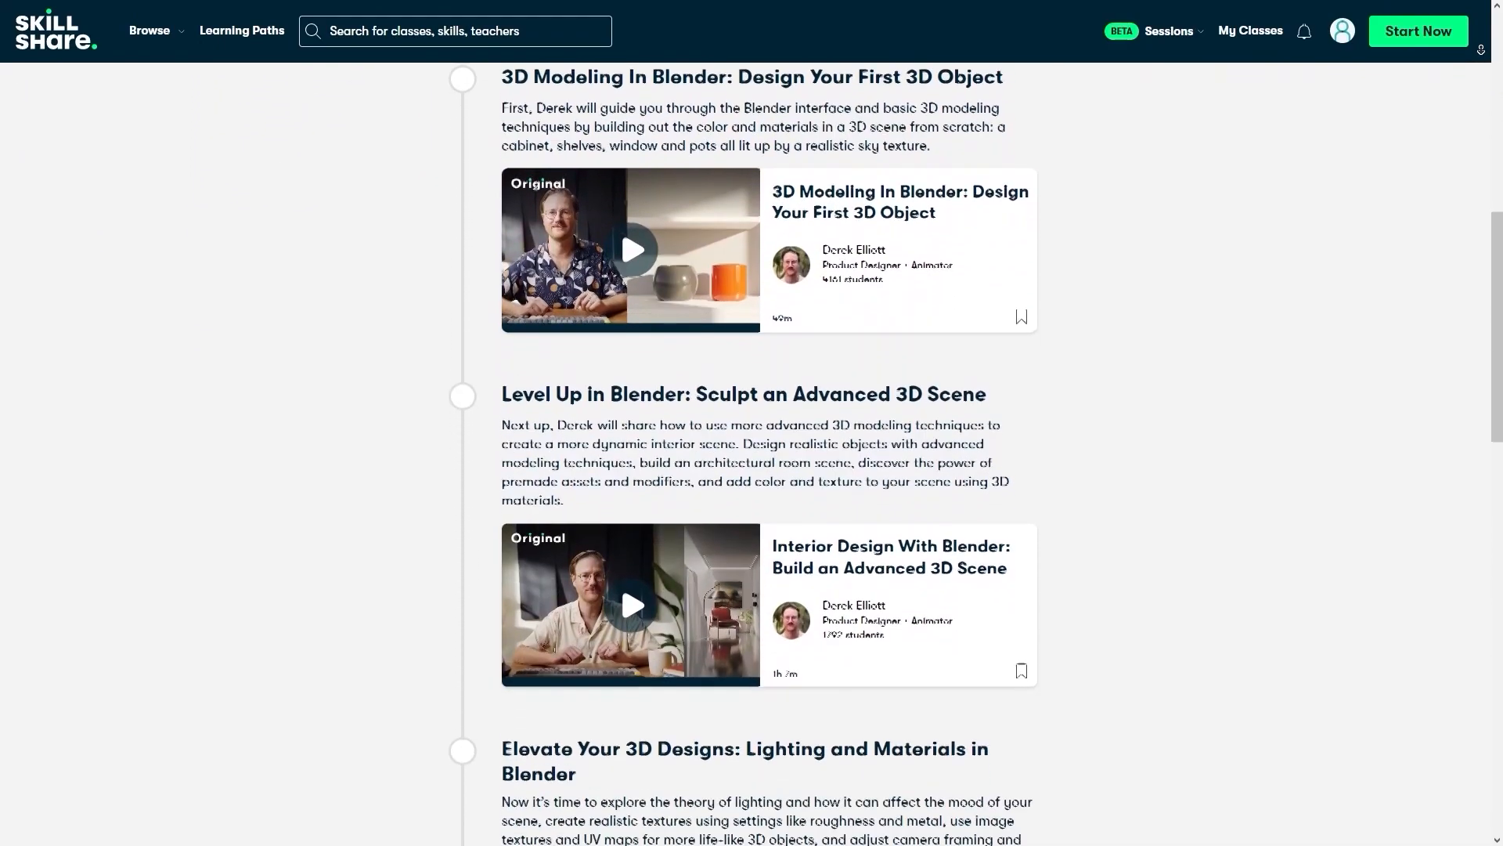
scroll("down", 3)
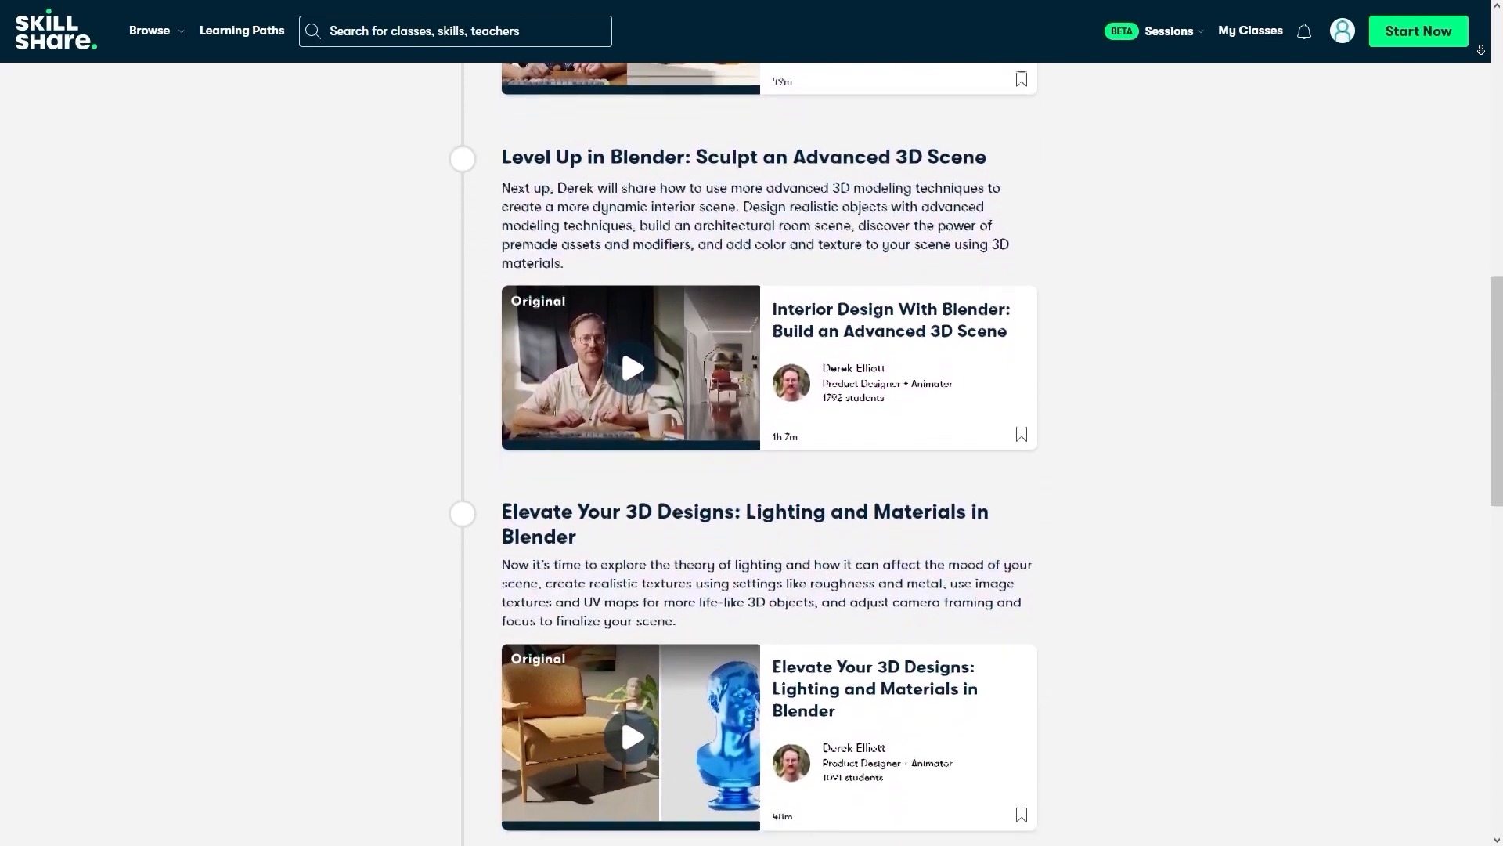
scroll("down", 3)
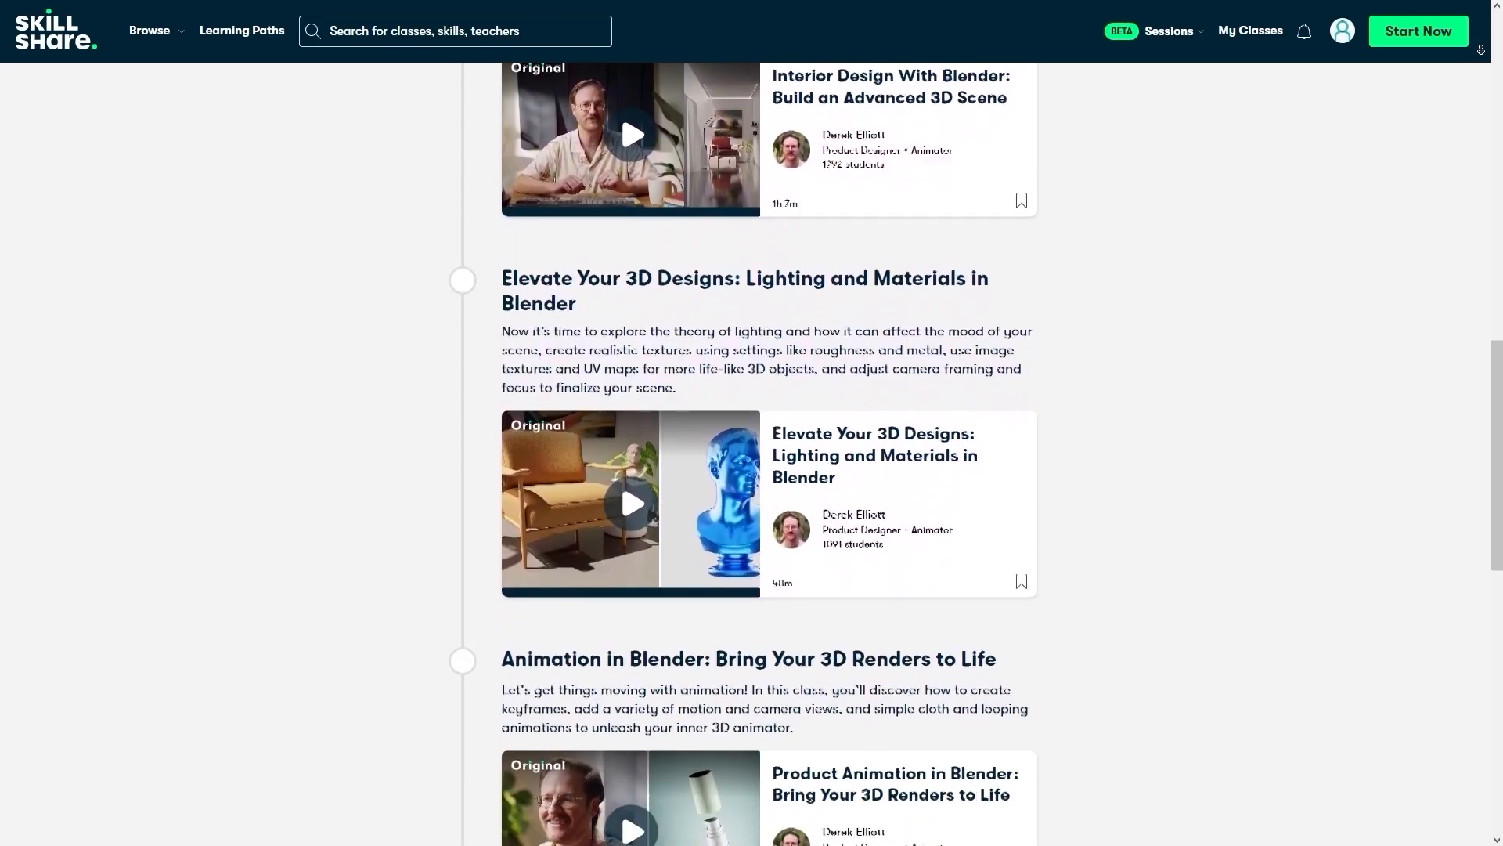
scroll("down", 3)
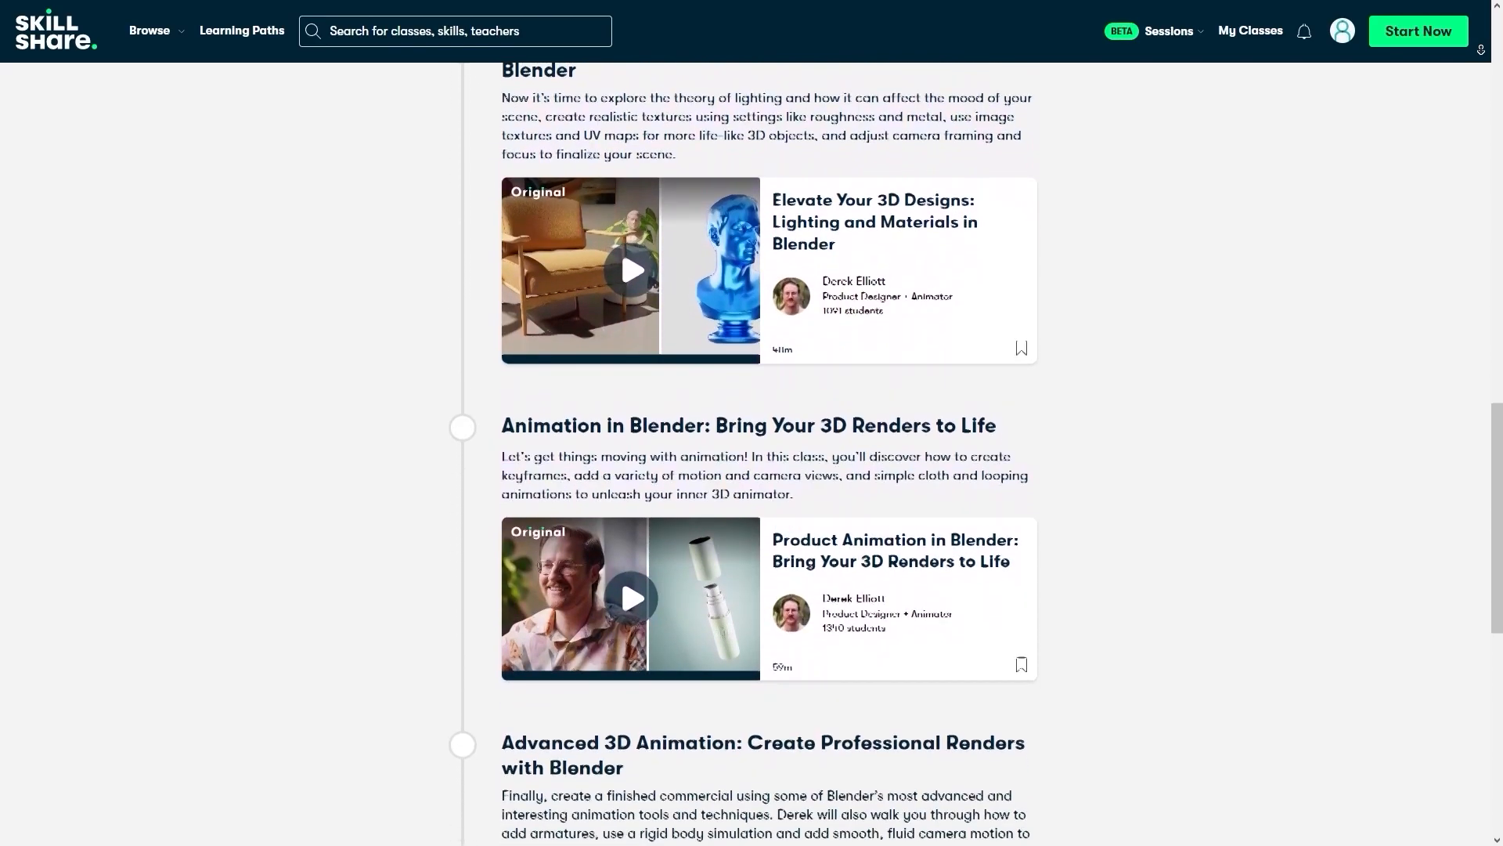
scroll("down", 3)
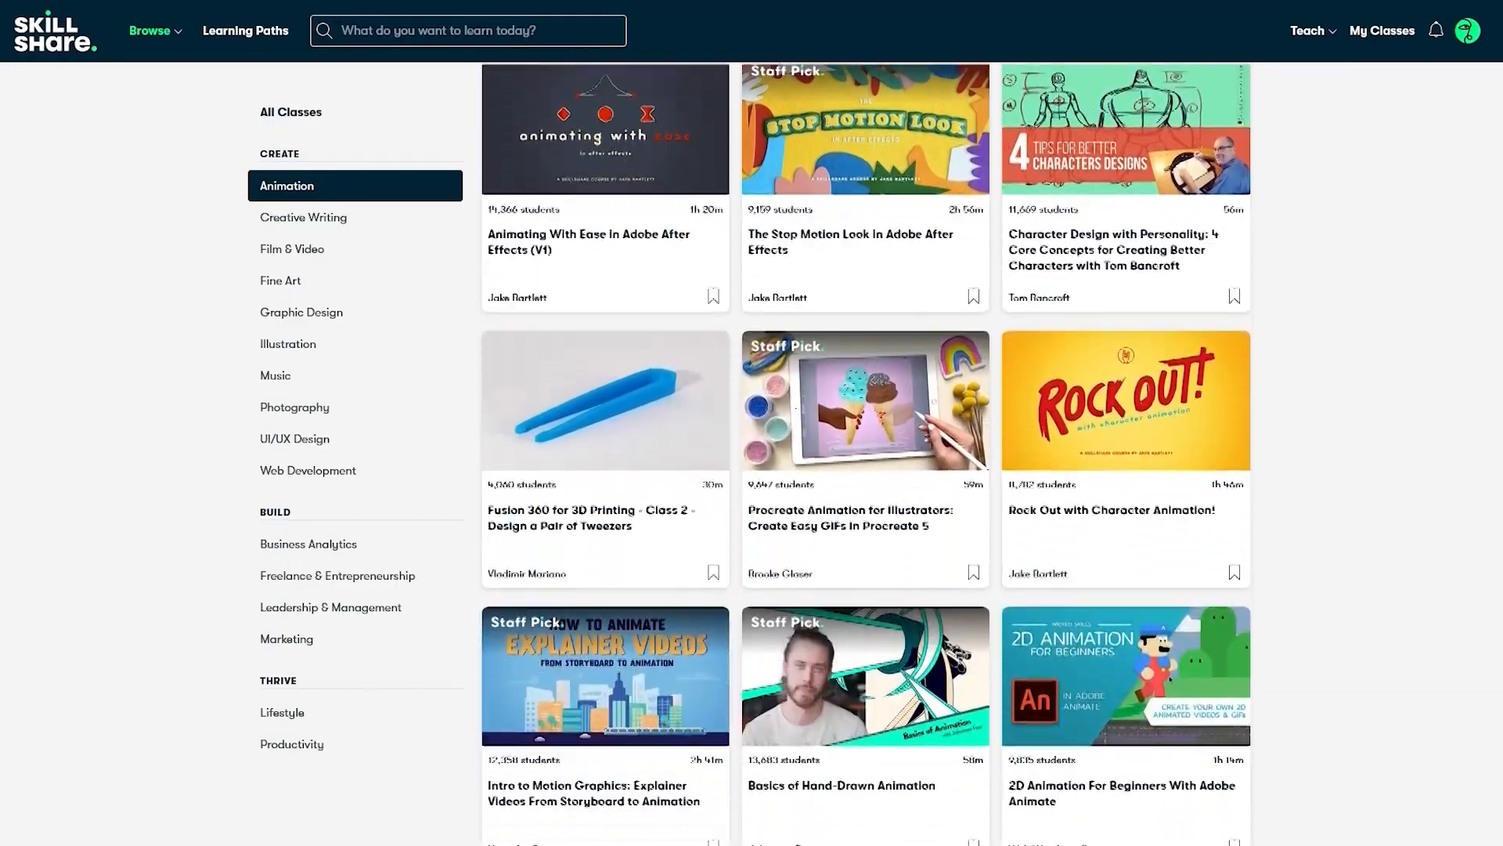
Step: Browse more Skillshare classes, then pack the samurai's UV islands into their group tiles
scroll("down", 3)
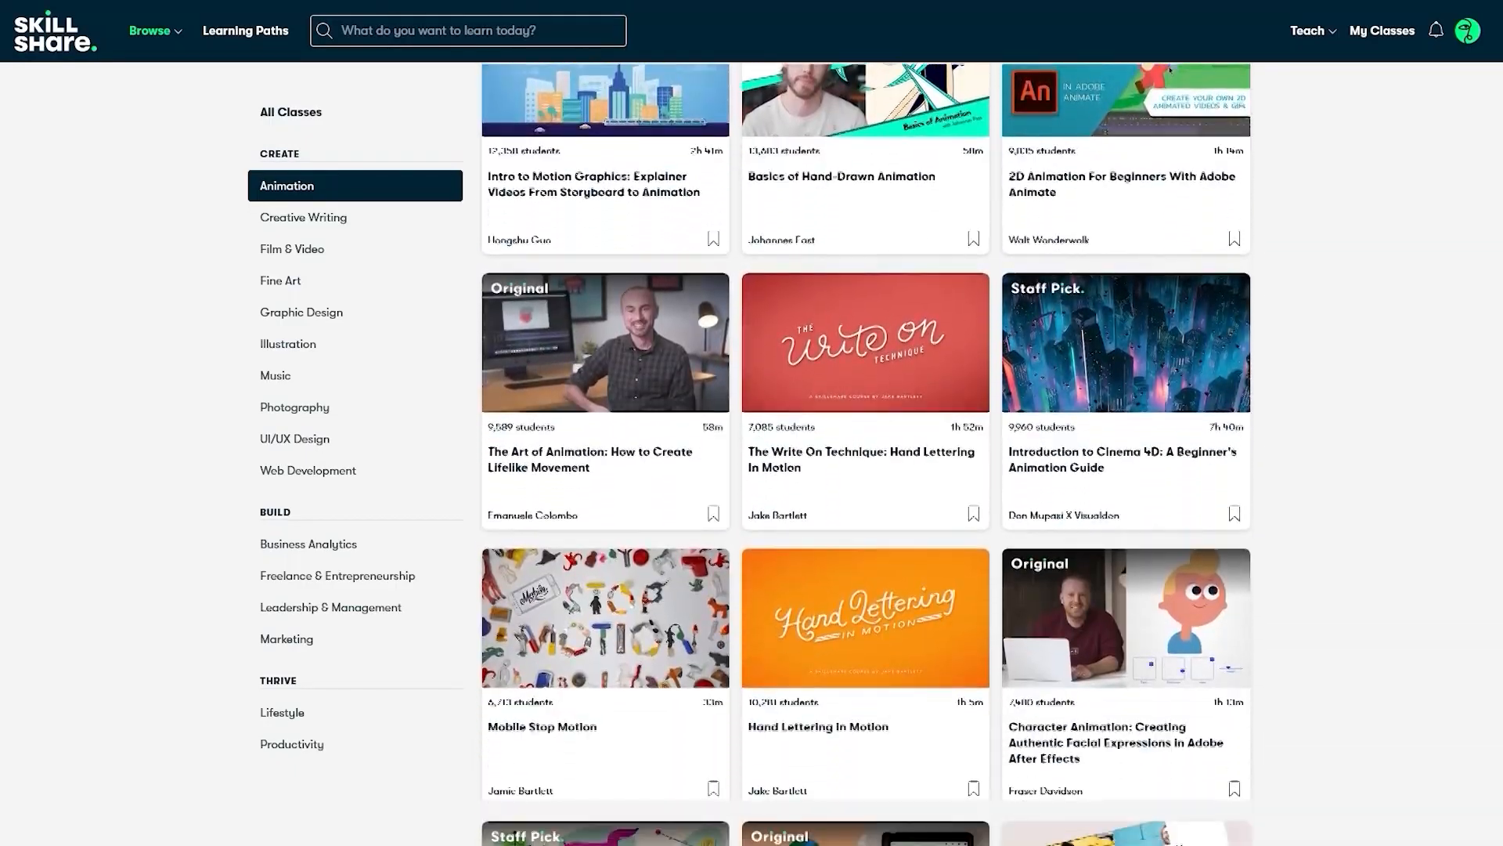
scroll("down", 3)
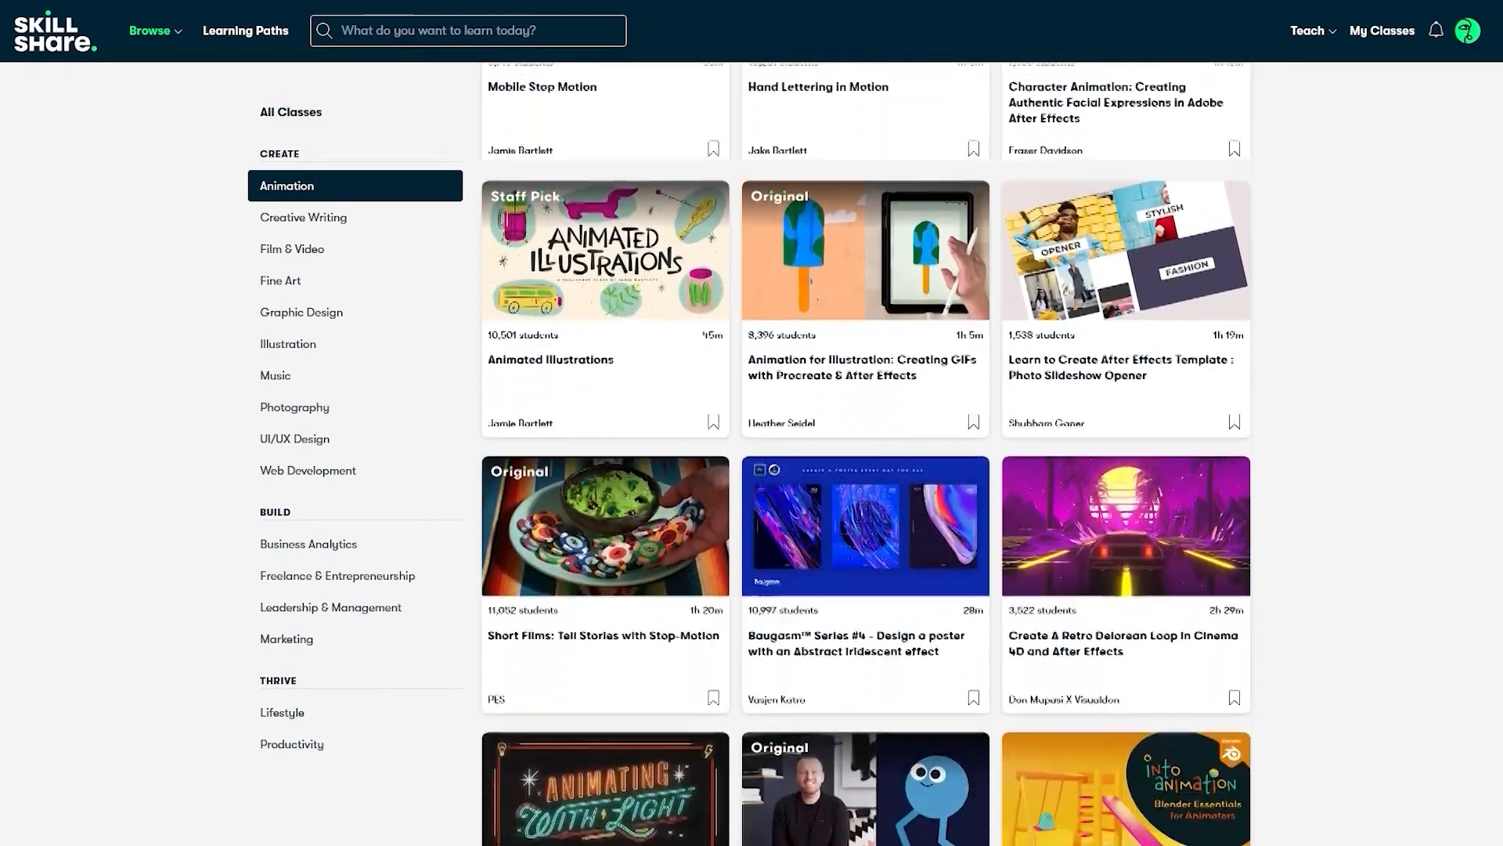
scroll("down", 3)
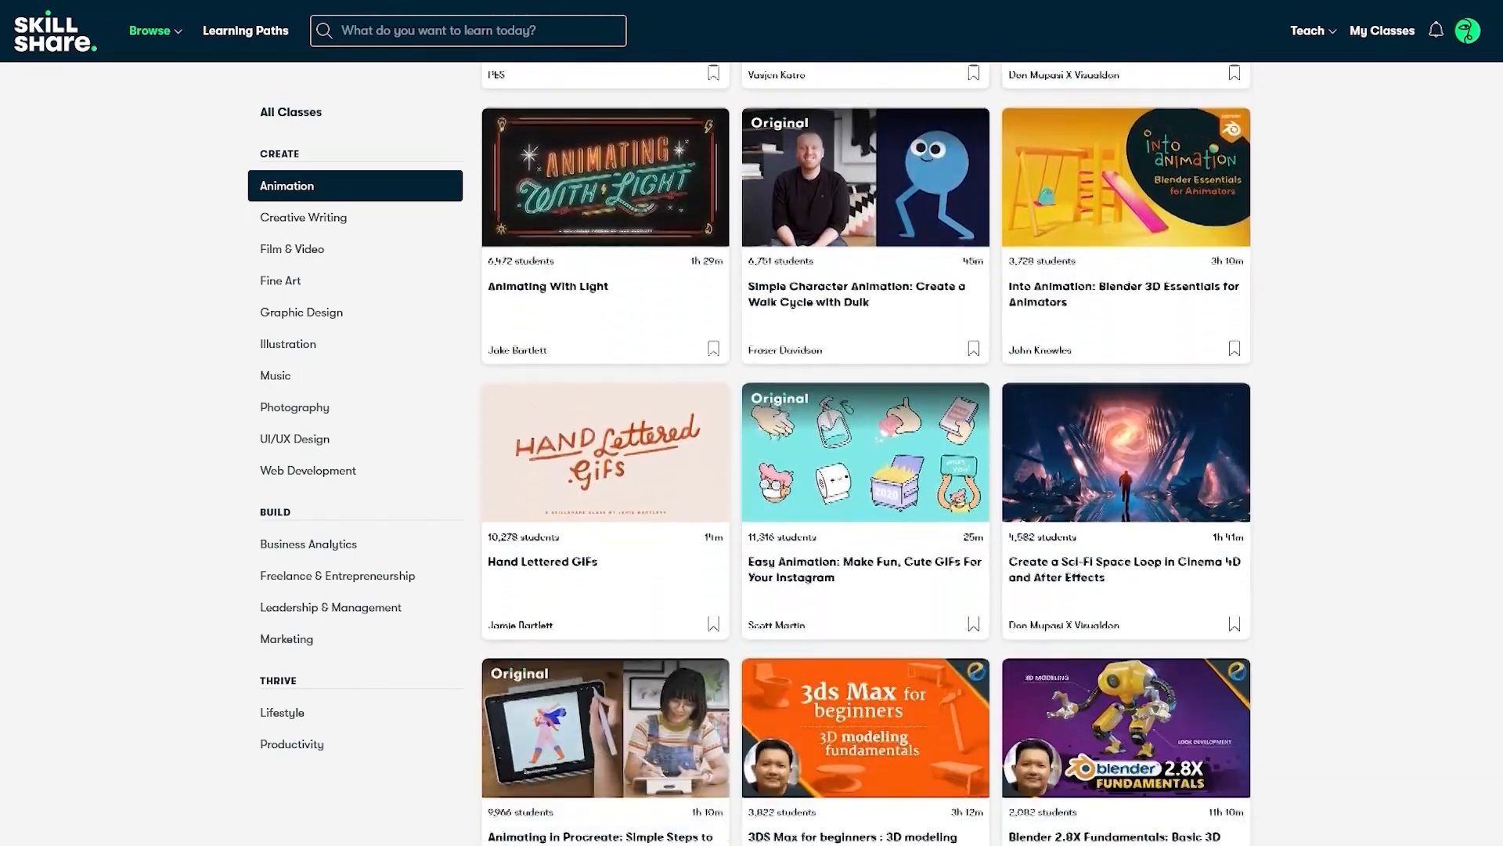
left_click(605, 176)
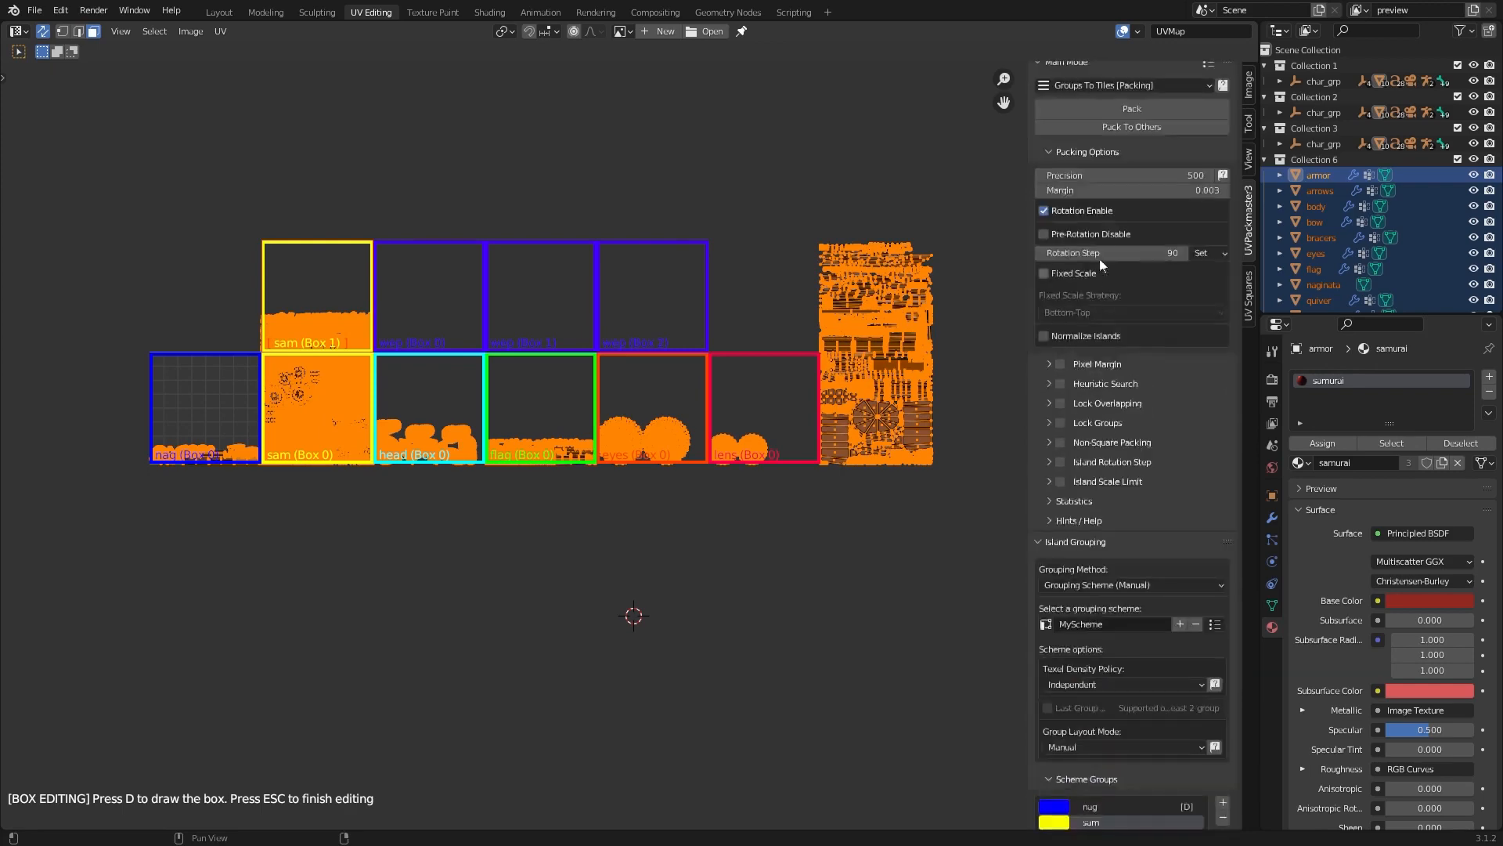
left_click(1132, 107)
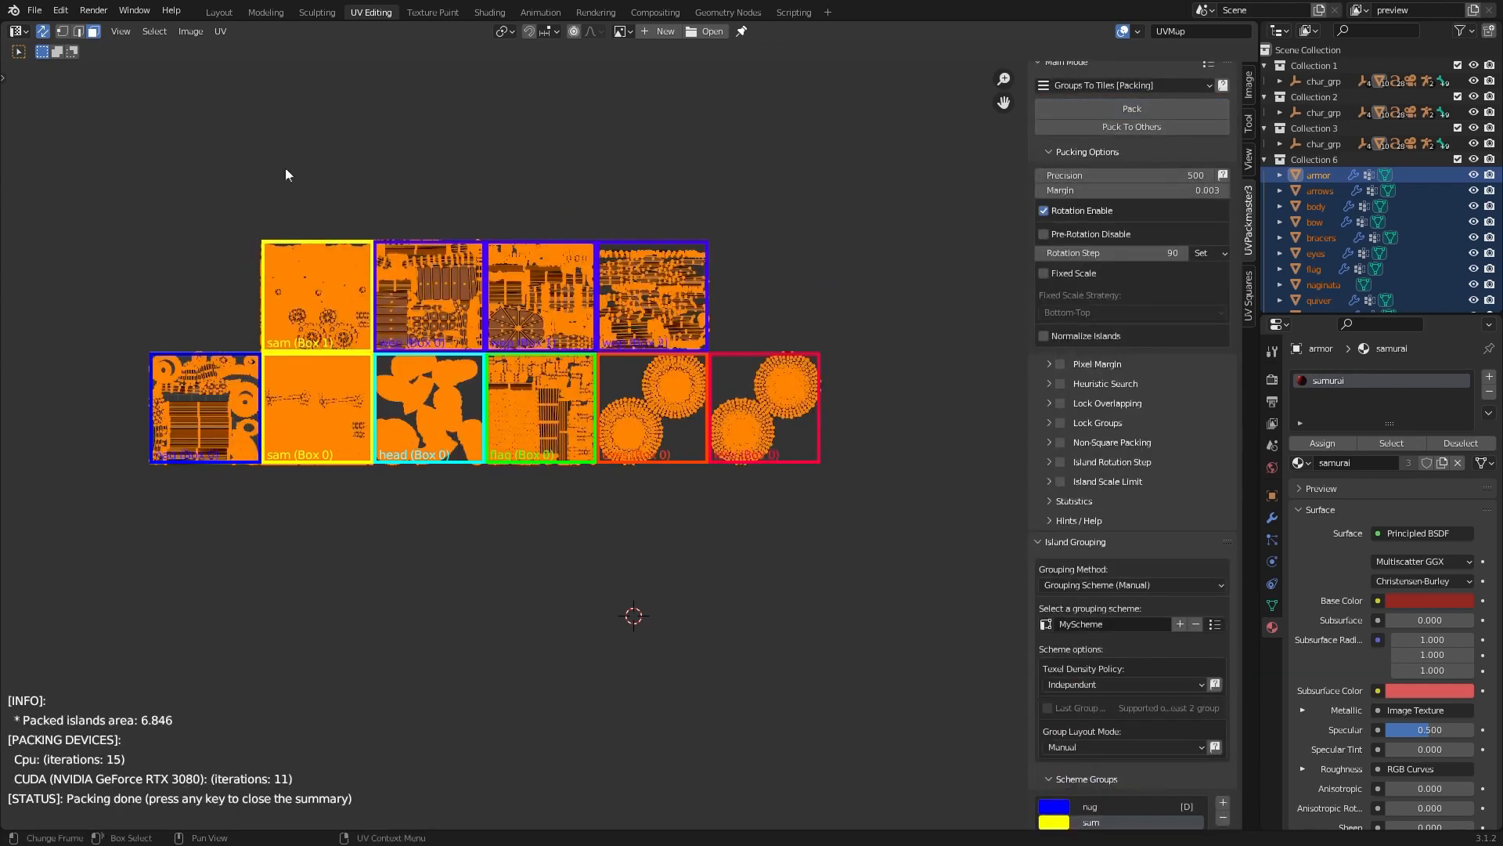
mouse_move(844, 430)
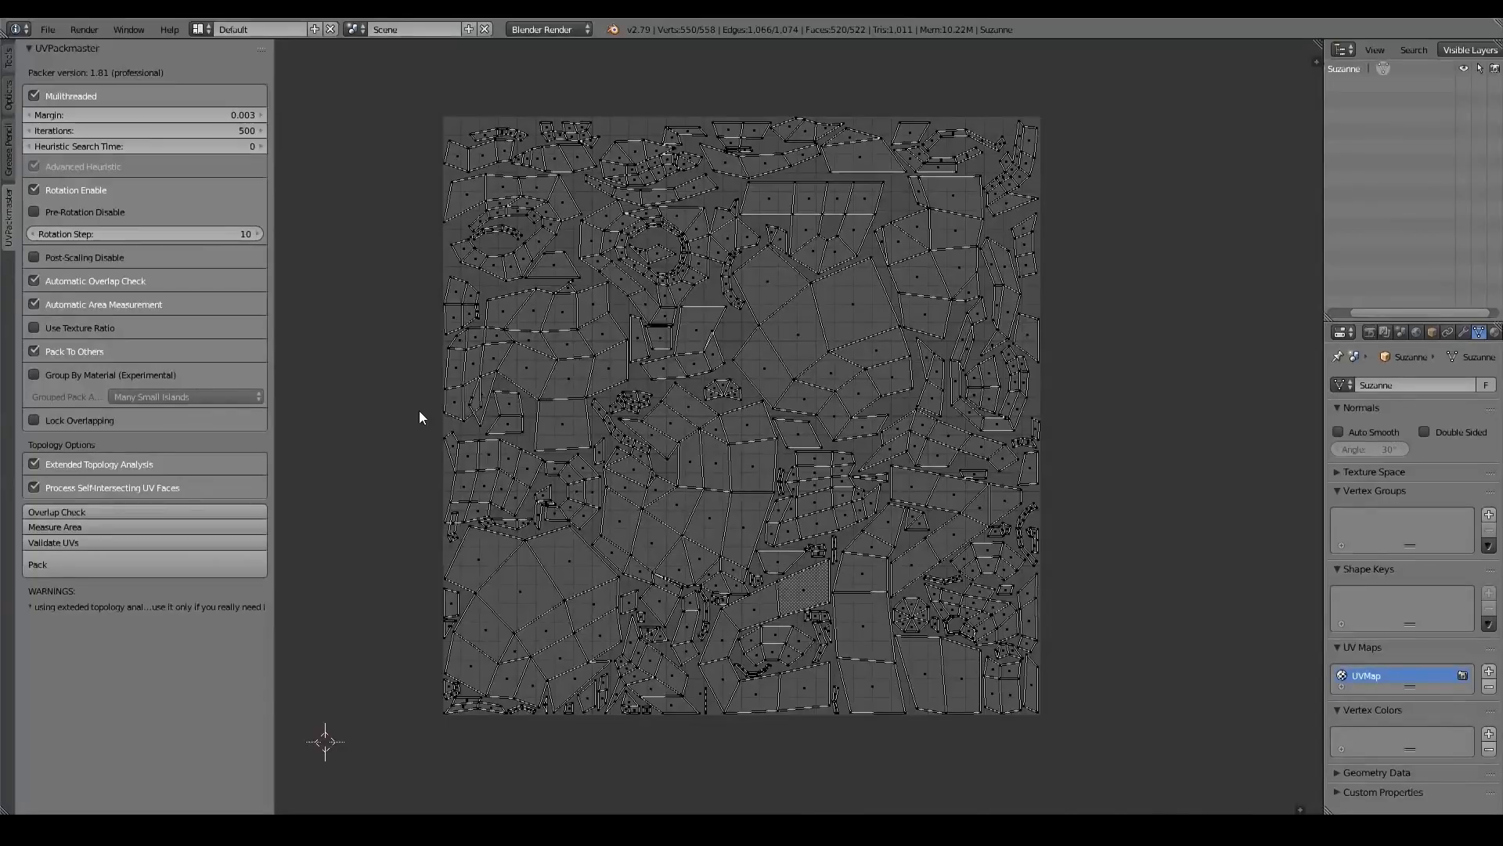
Step: Select all of the mesh's UV islands in the UVPackmaster 1.81 panel
left_click(57, 511)
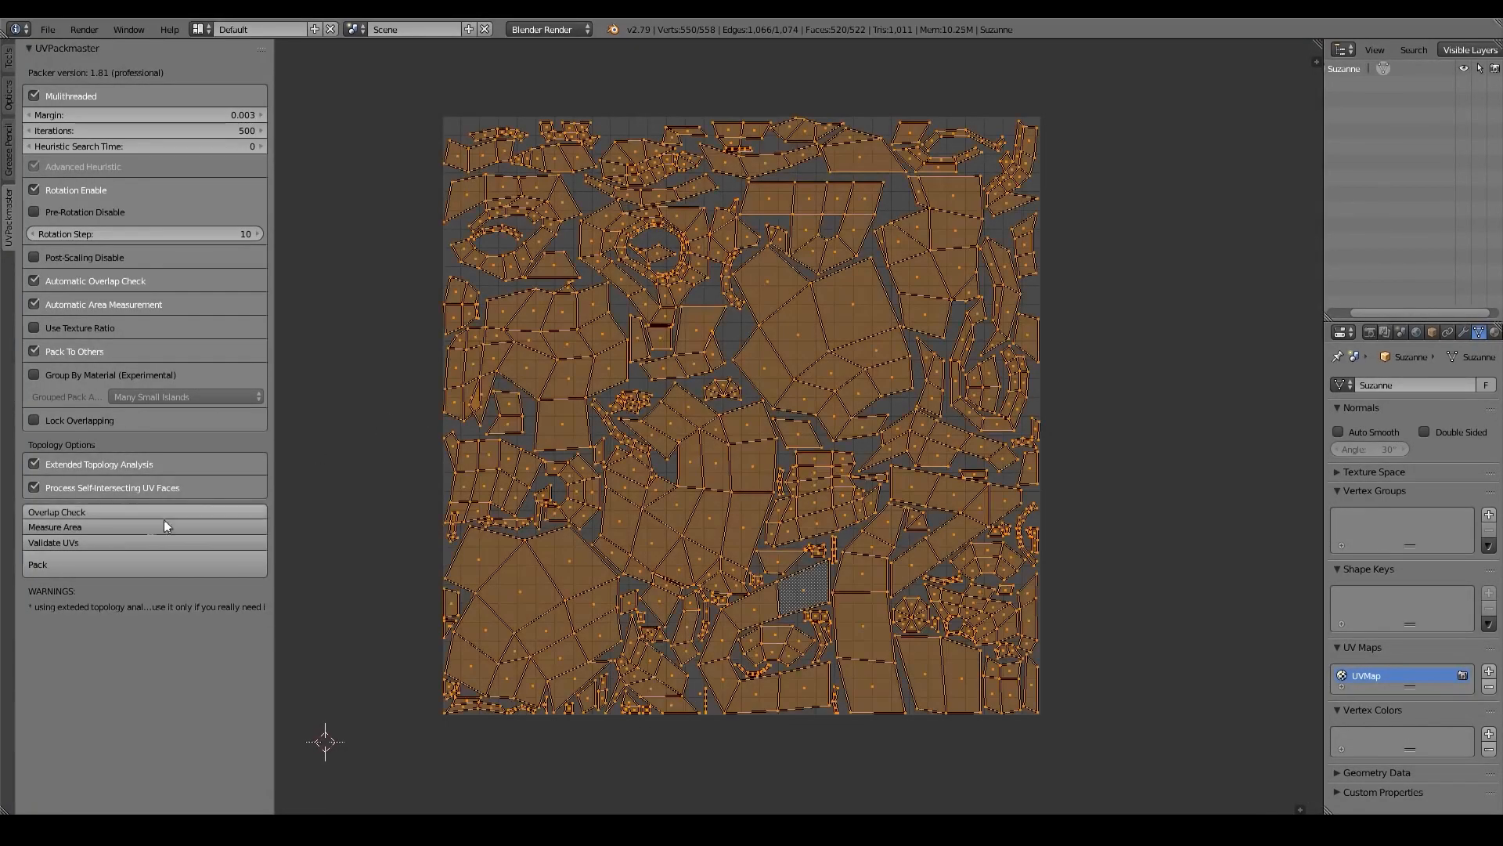
left_click(52, 542)
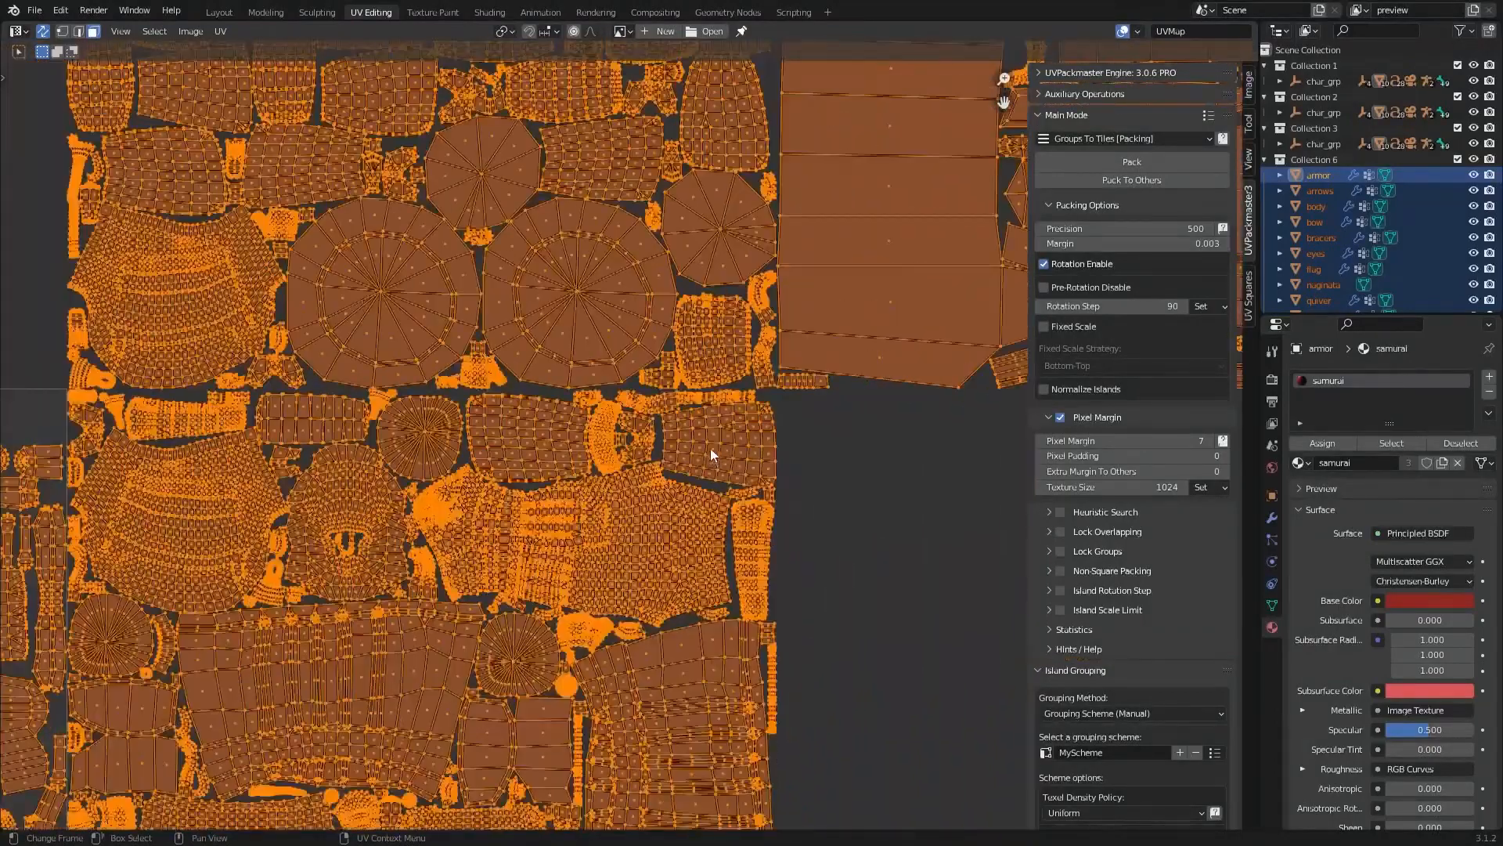
Step: Pack the samurai's islands into tiles with a 7-pixel margin between them
left_click(1131, 162)
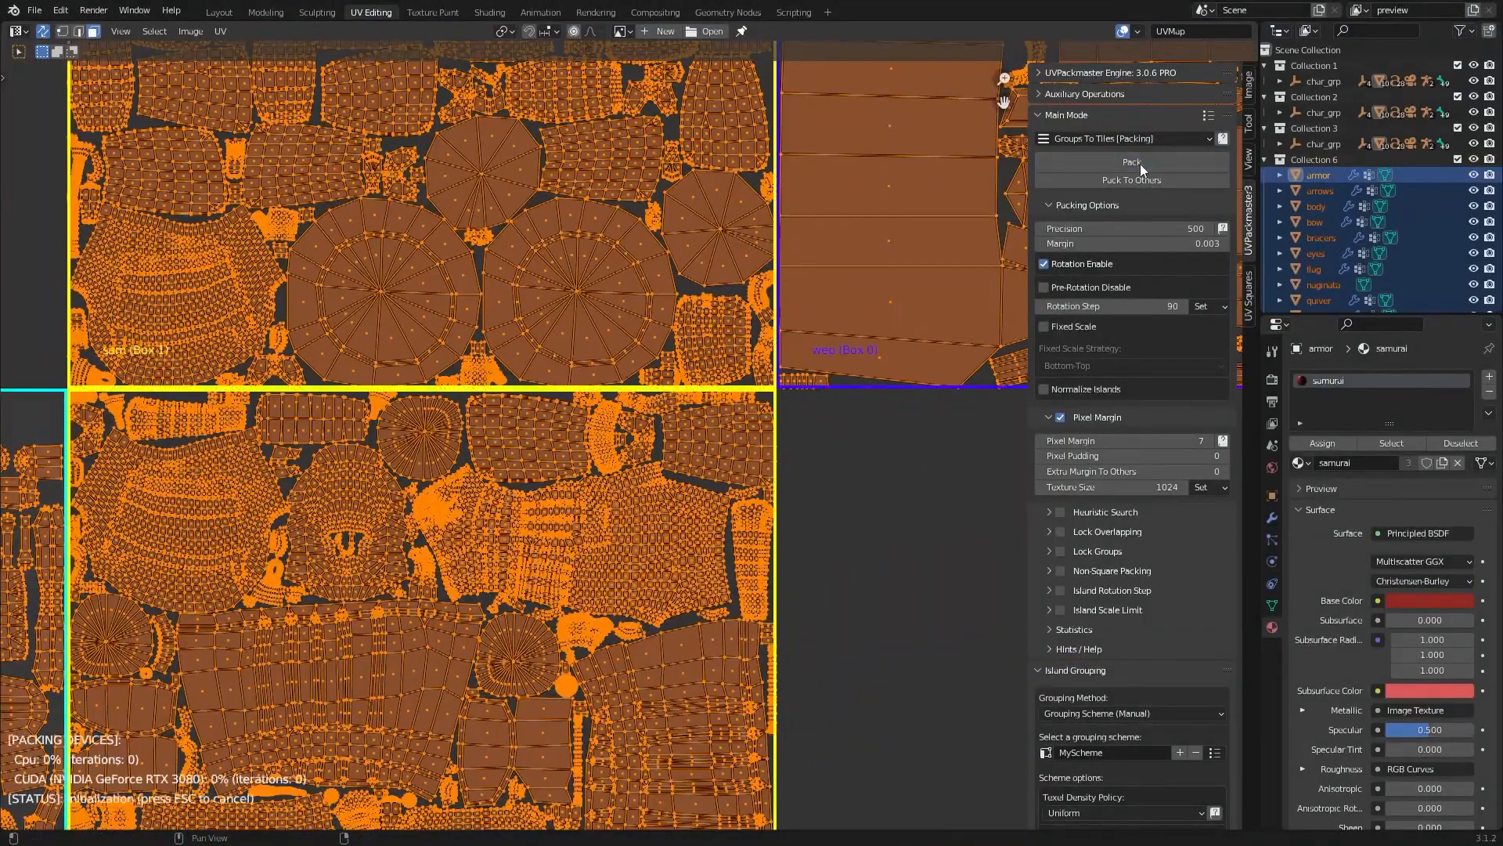
left_click(1132, 162)
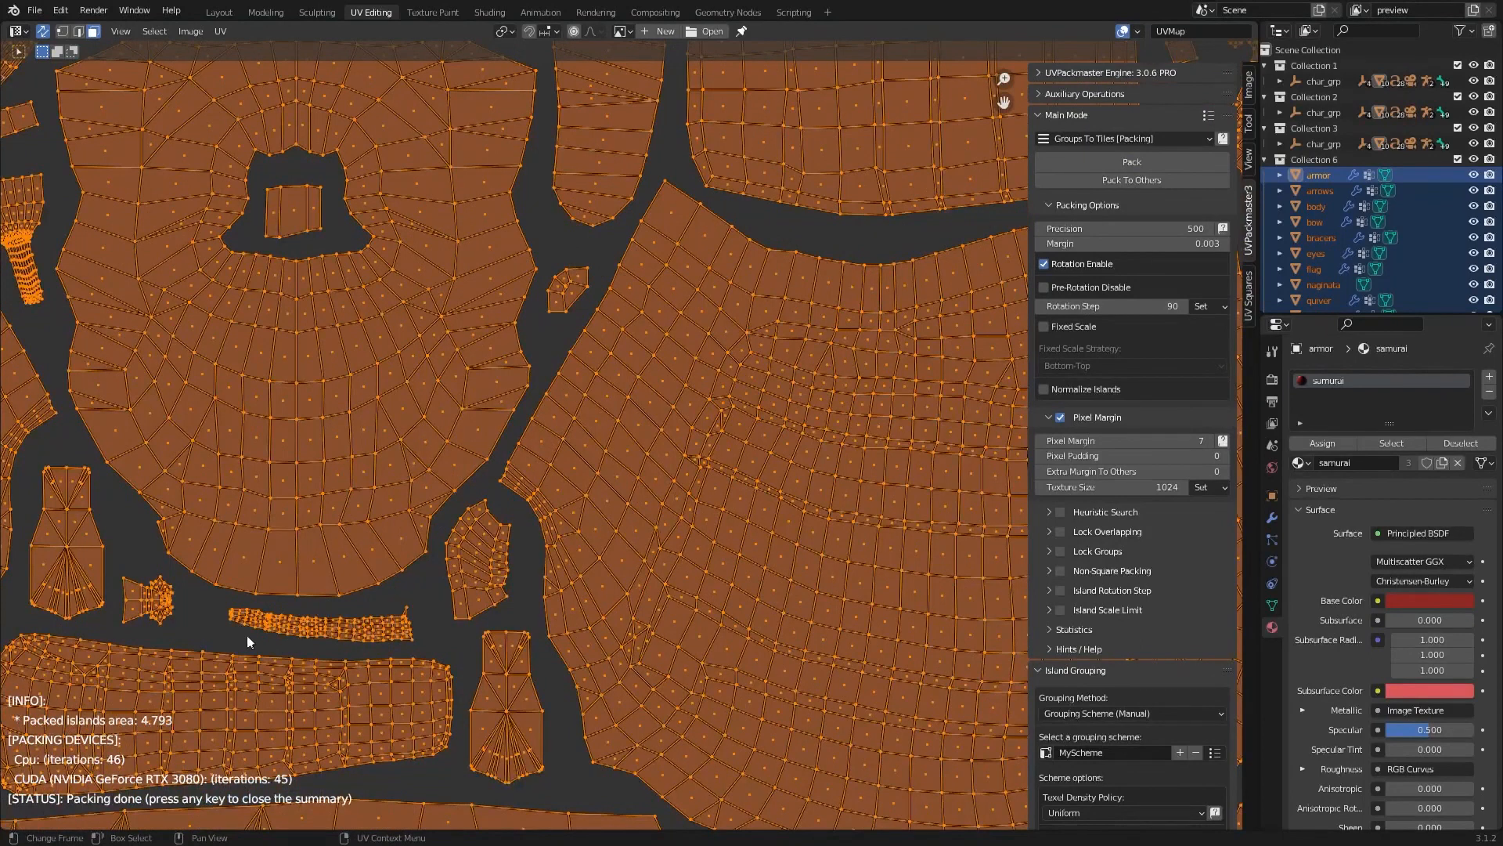
mouse_move(458, 590)
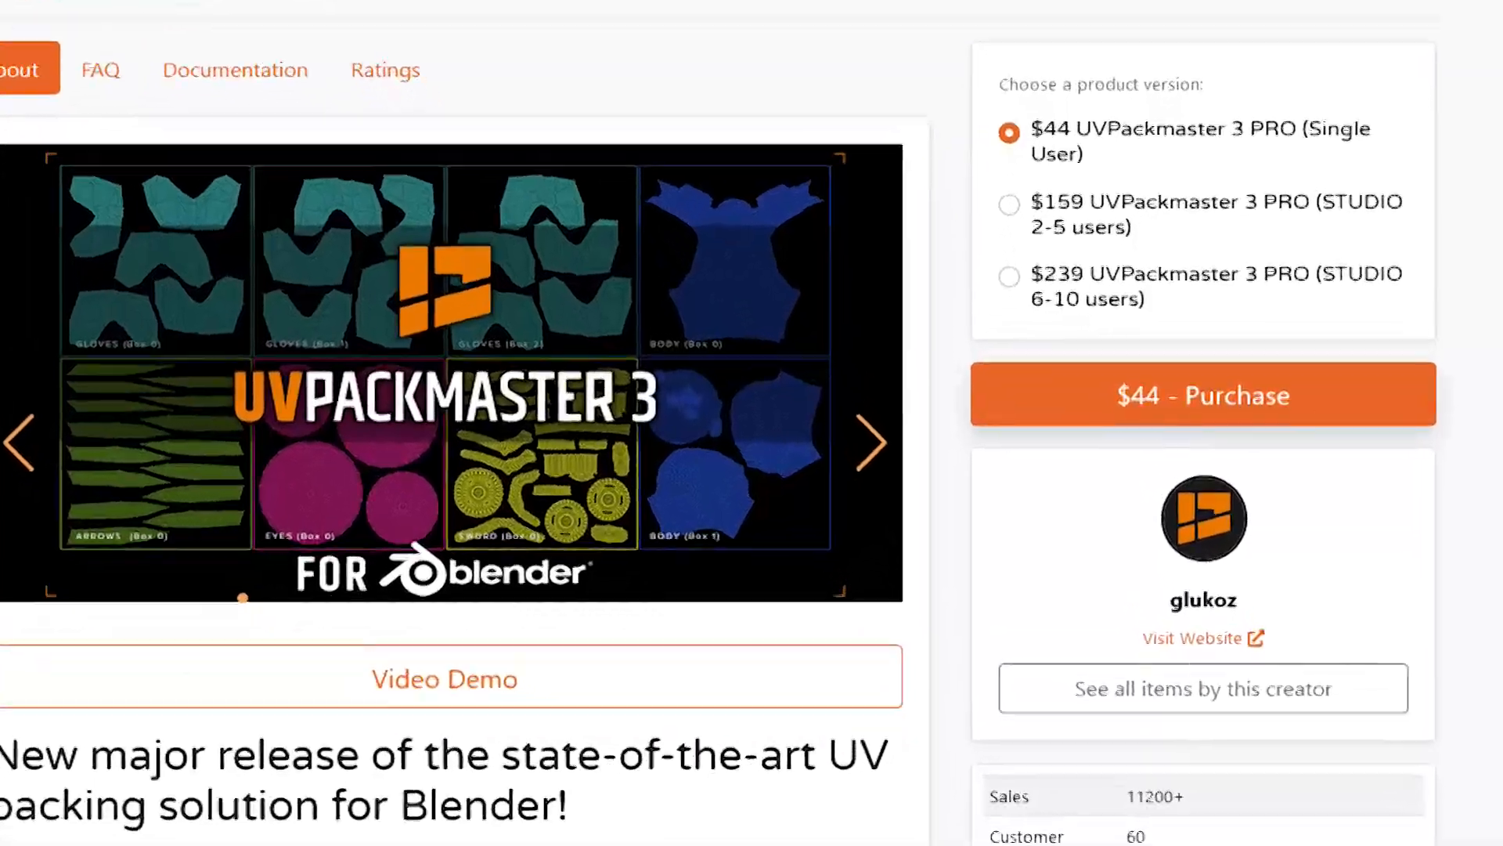
Step: Scroll over the UVPackmaster 3 pricing options and Purchase button on Blender Market
scroll("down", 3)
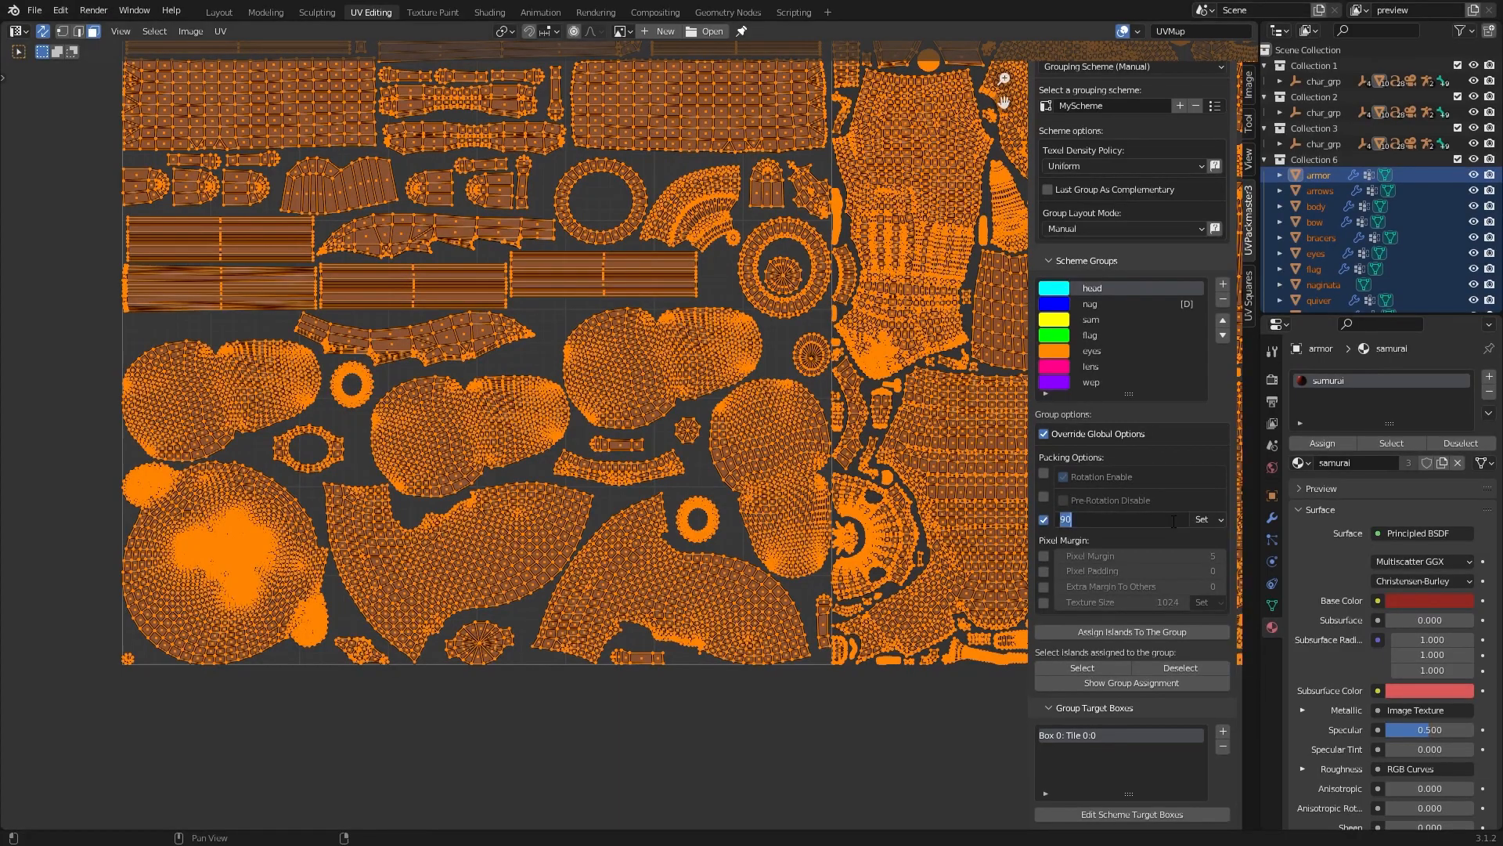
Step: Scroll the Scheme Groups panel to the group's overridden options with rotation step 90
scroll("down", 3)
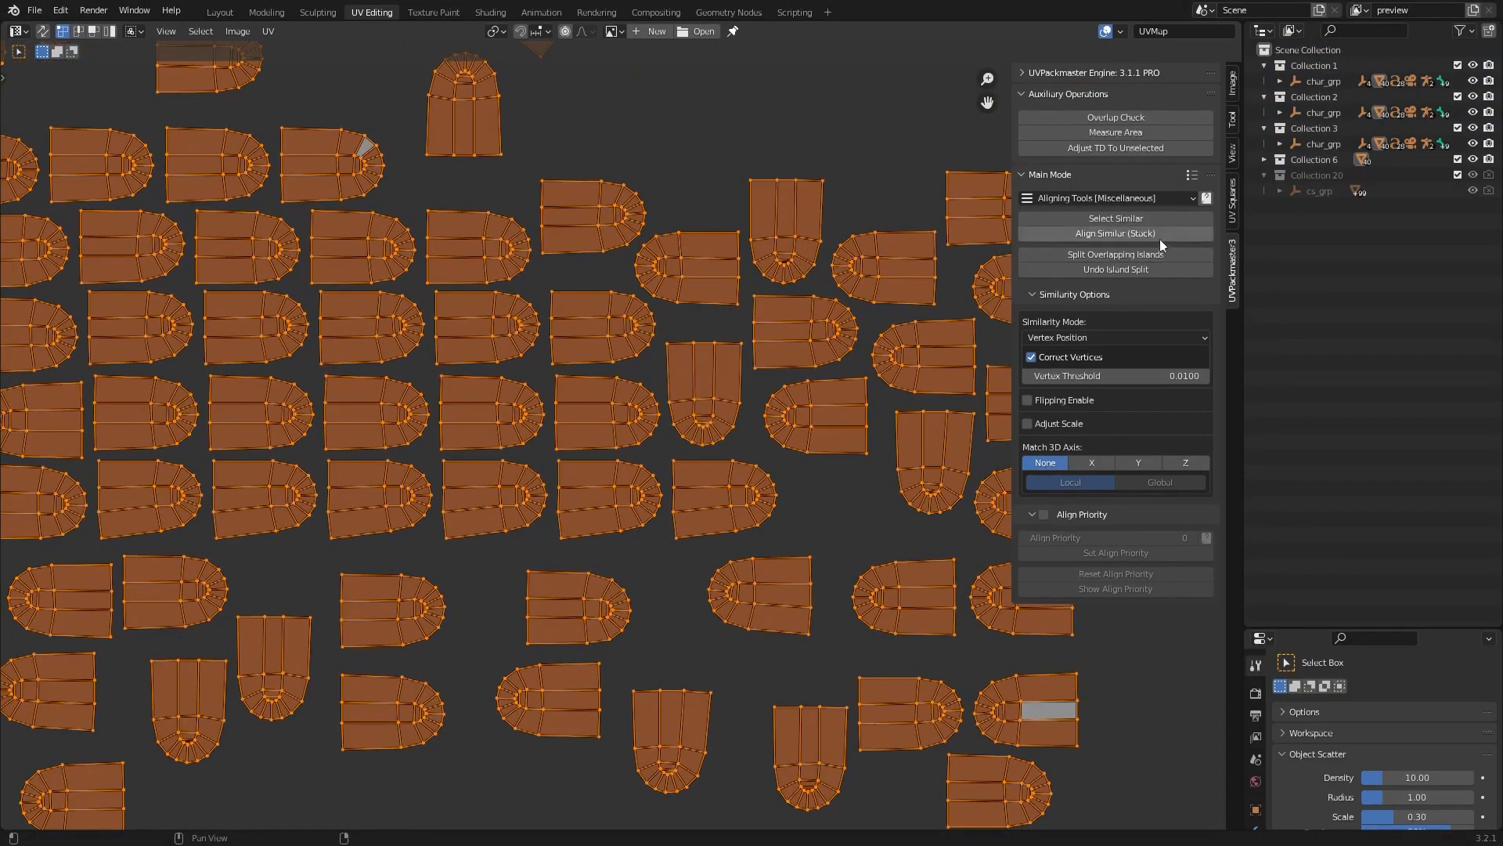
Step: Set align priority 1, show priority values, and stack the 98 similar islands
left_click(1115, 233)
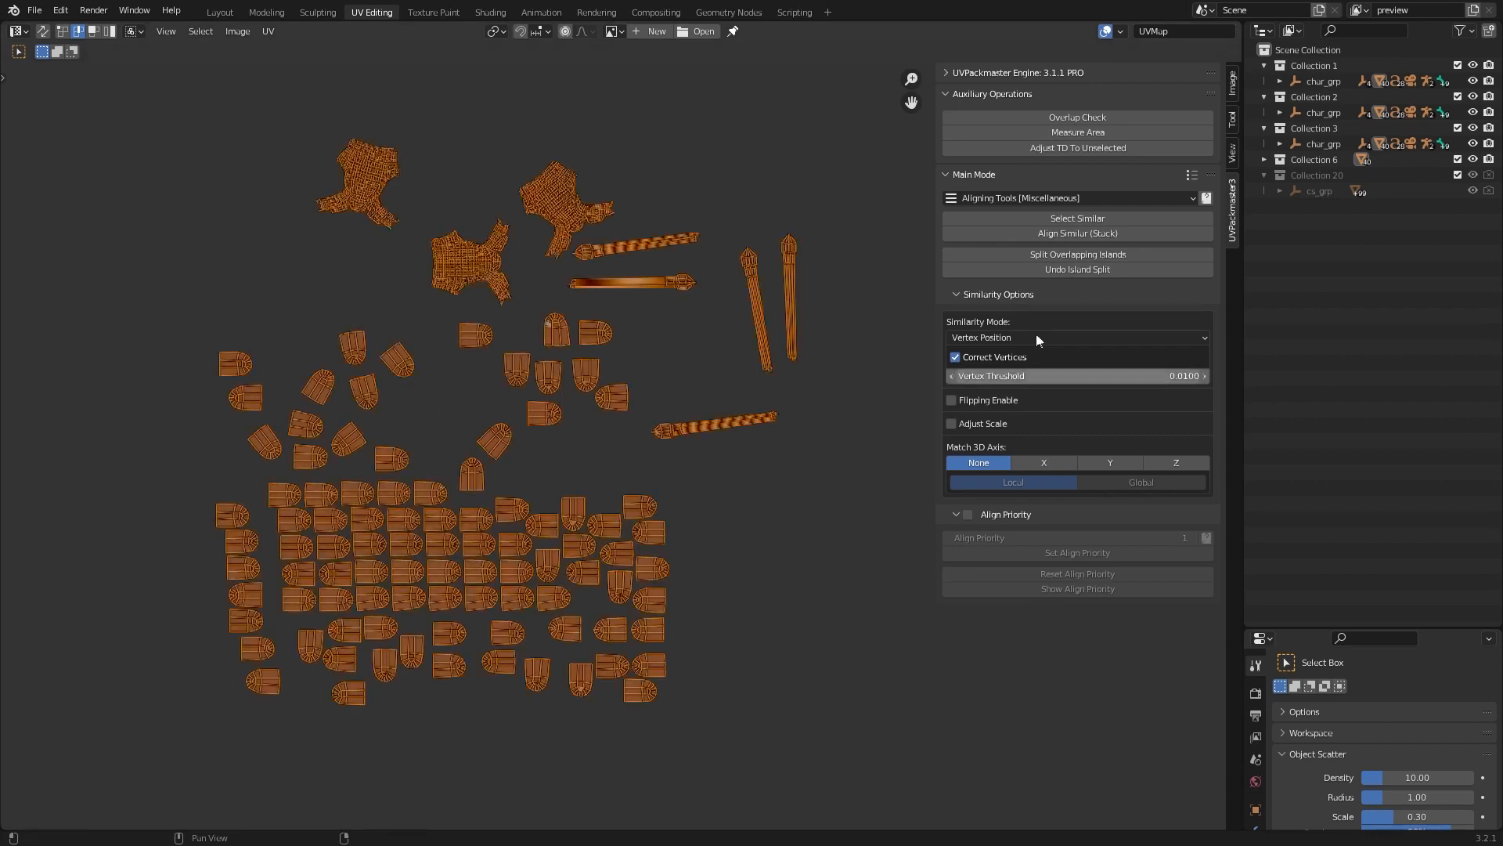
left_click(1077, 233)
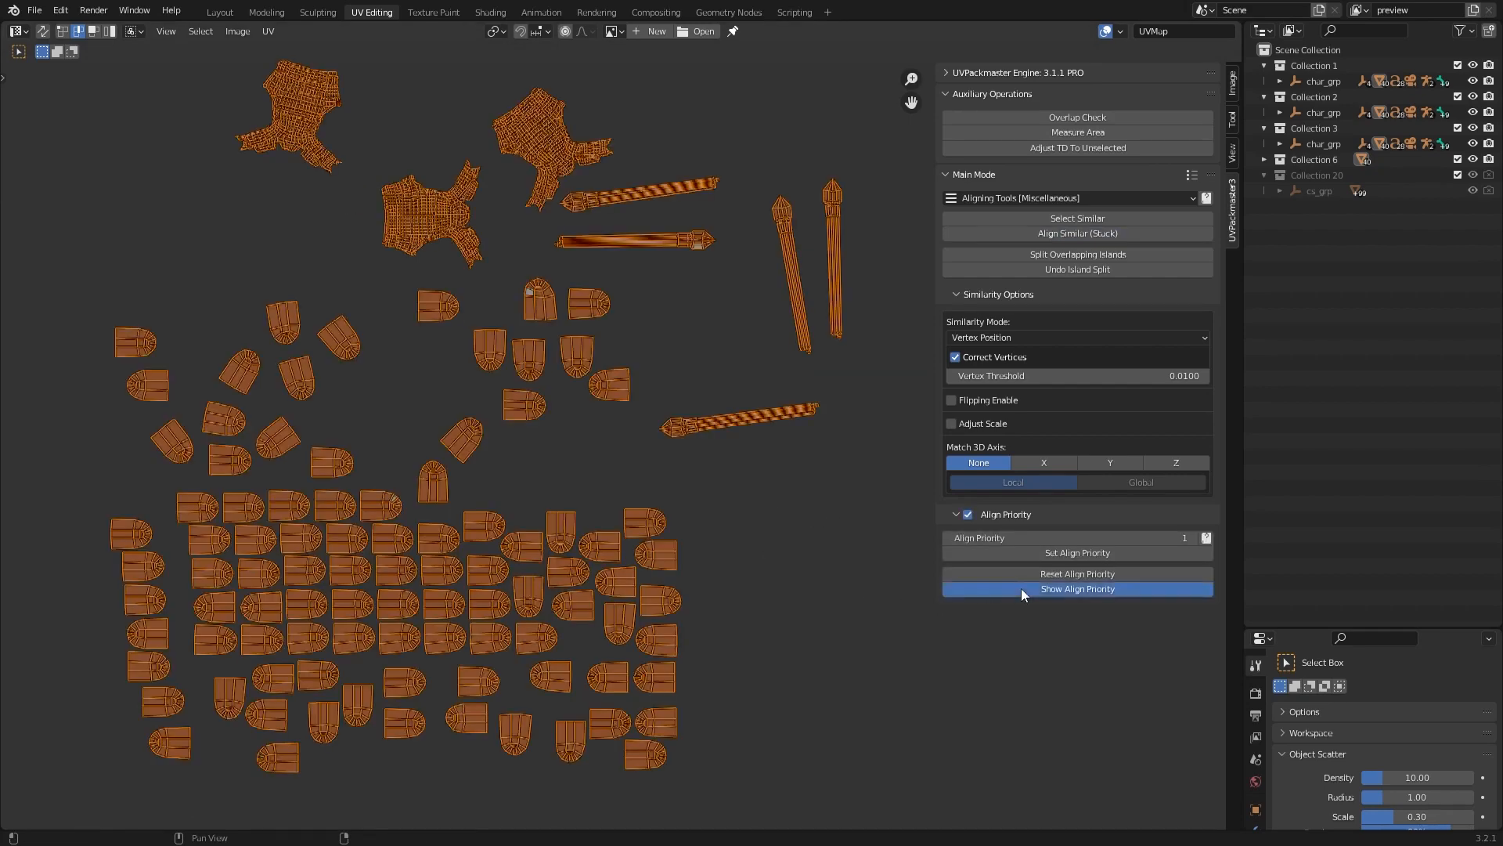
left_click(1076, 588)
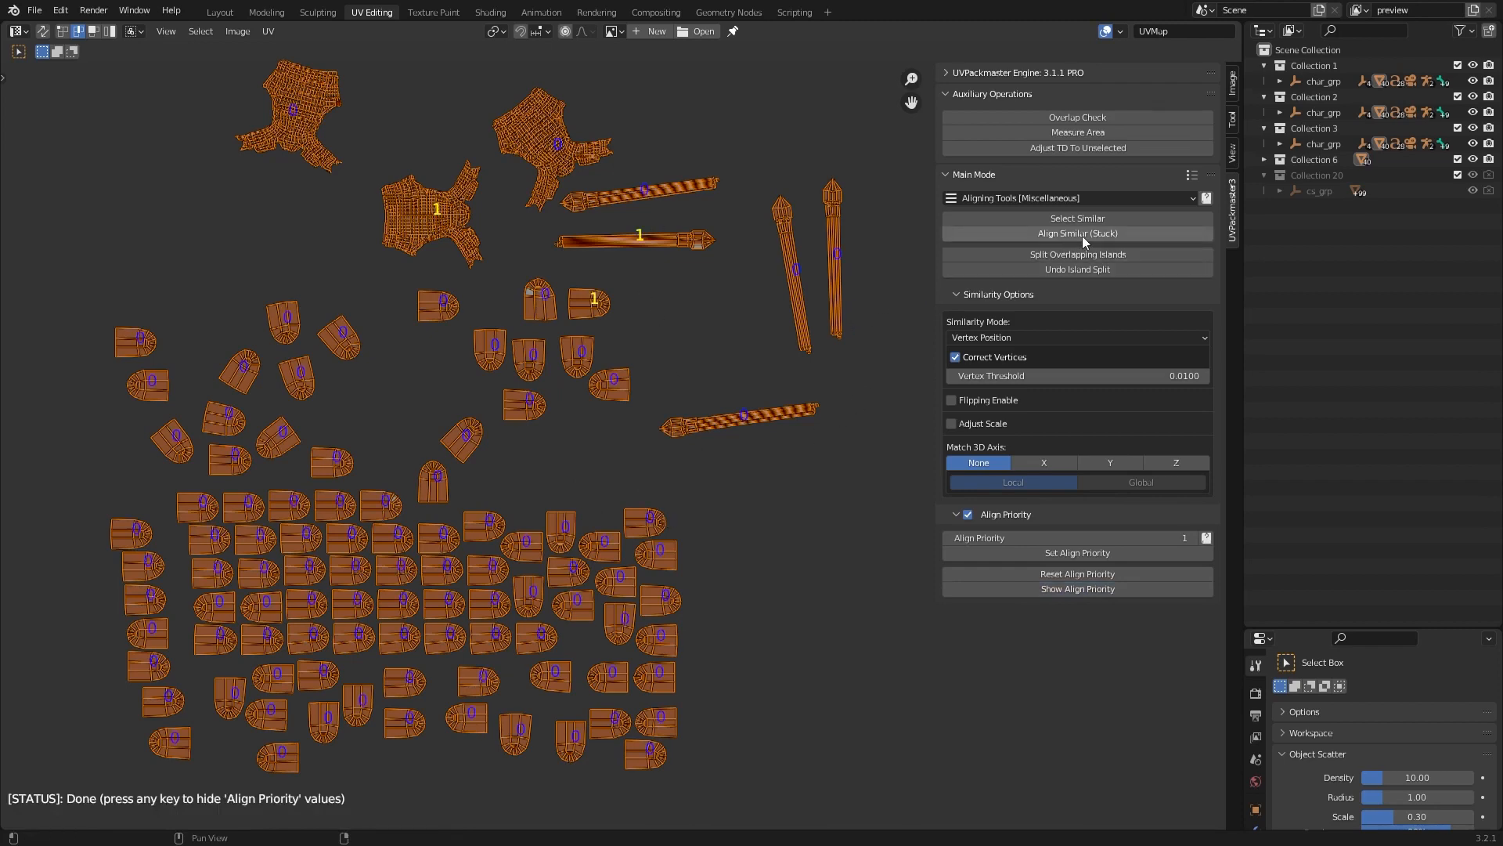
left_click(1076, 233)
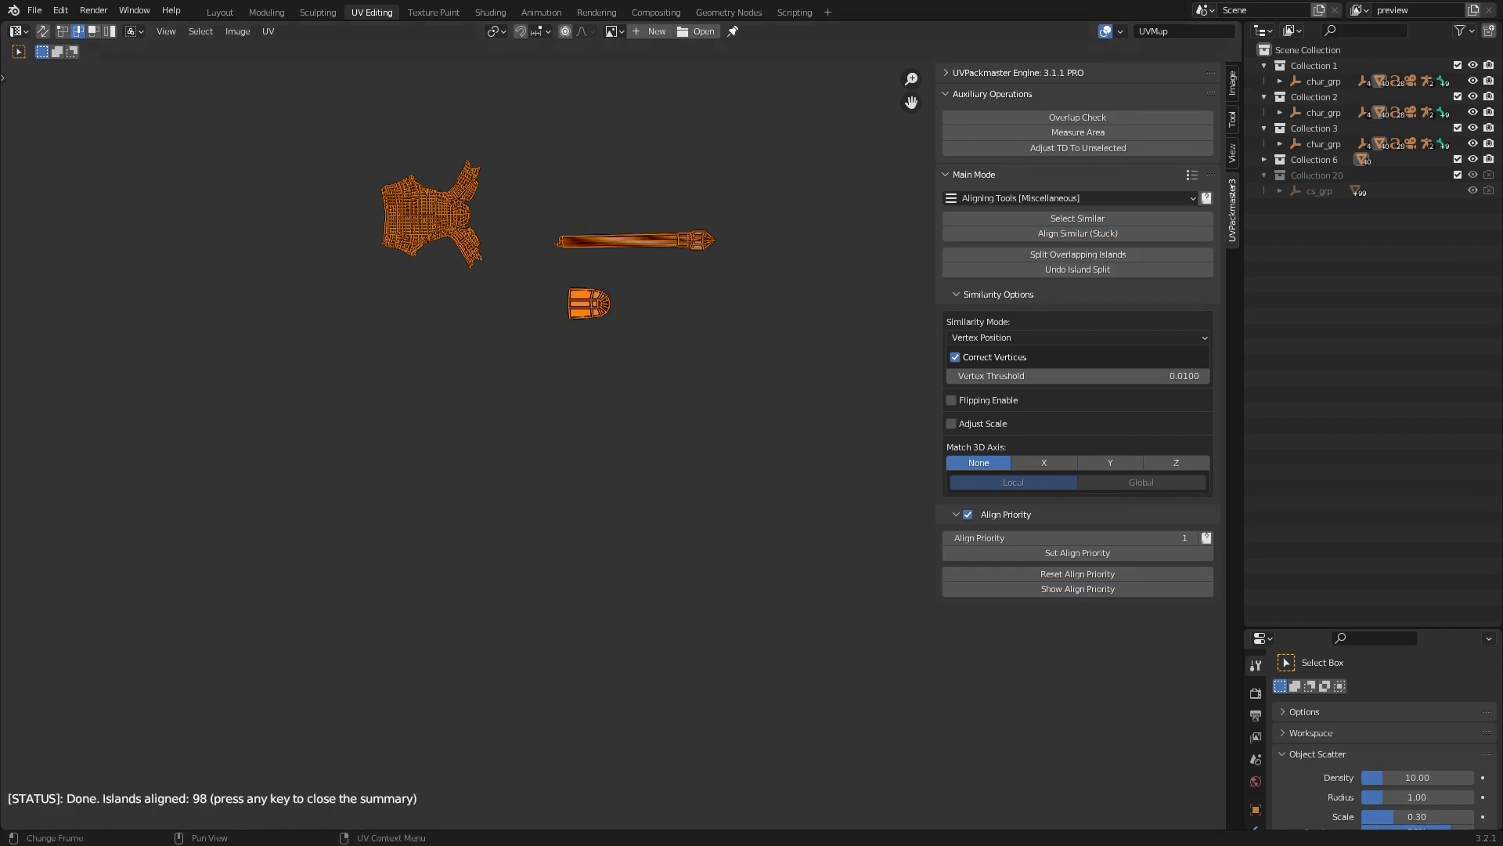